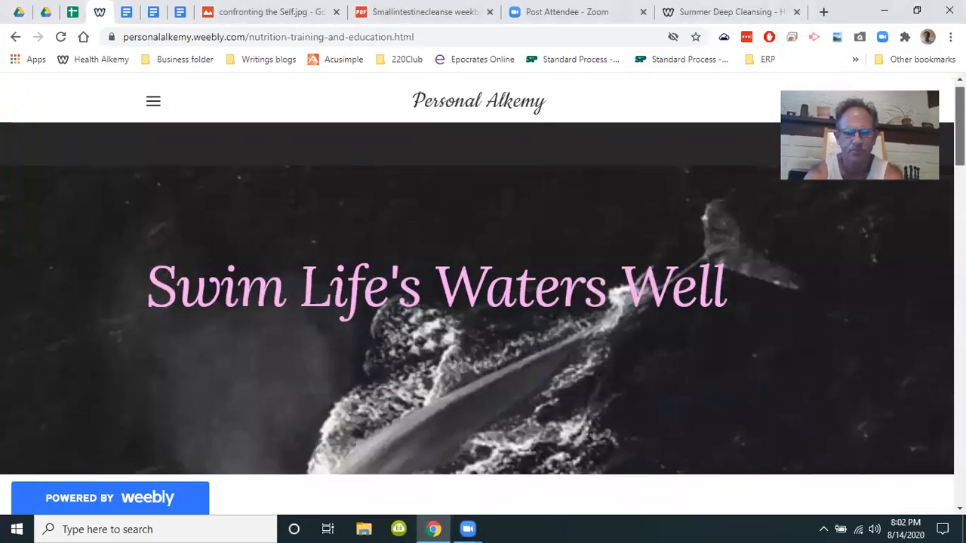
Step: Scroll the Weebly page down to the training group's Introduction and Module I images
scroll(down, 3)
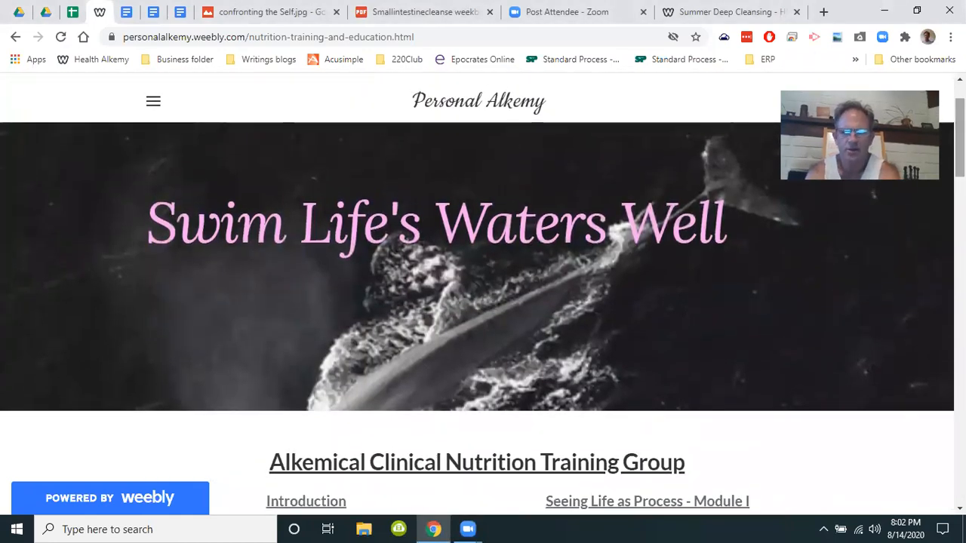
scroll(down, 3)
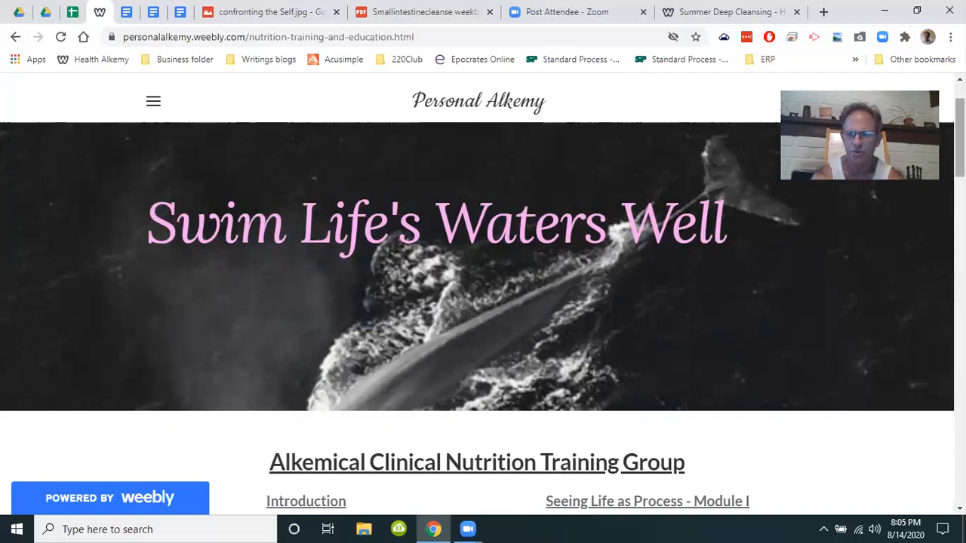
scroll(down, 3)
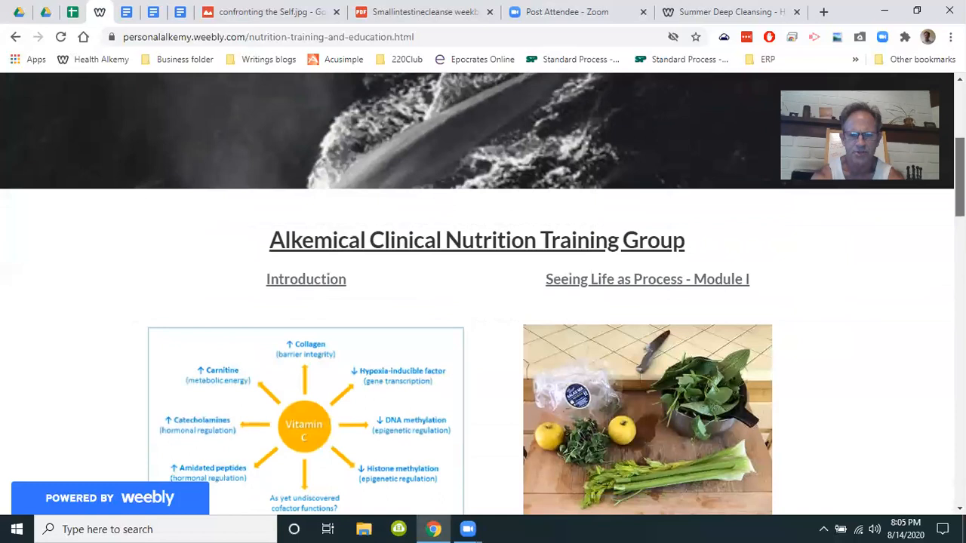
scroll(down, 3)
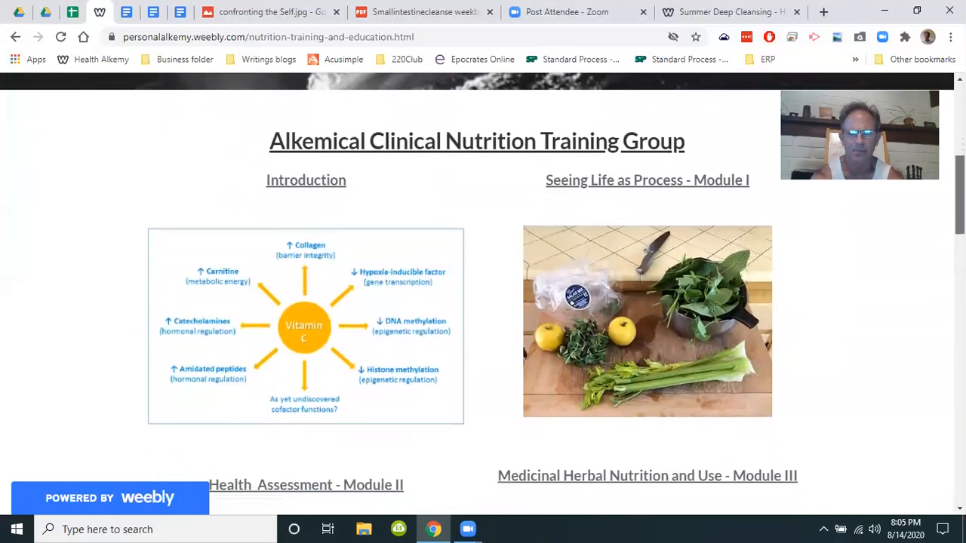
scroll(down, 3)
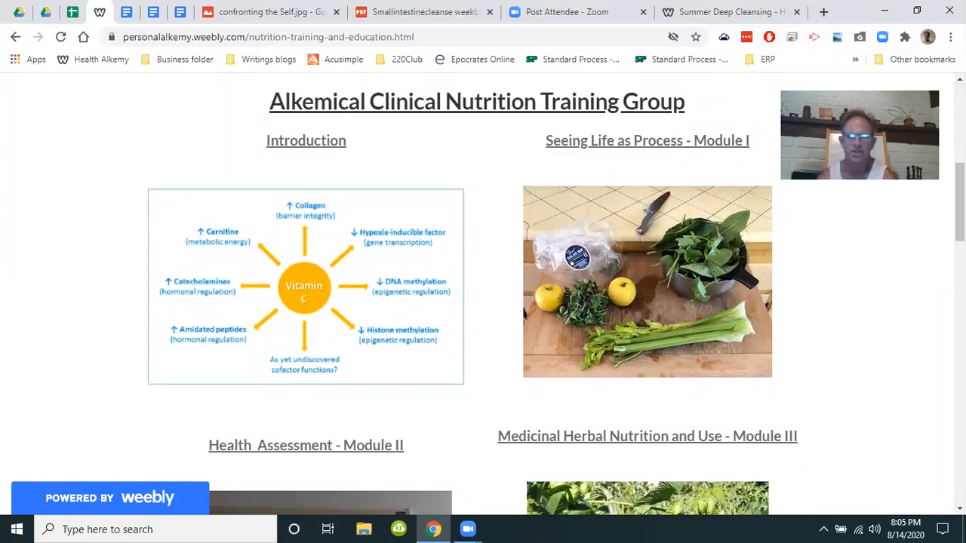
mouse_move(731, 223)
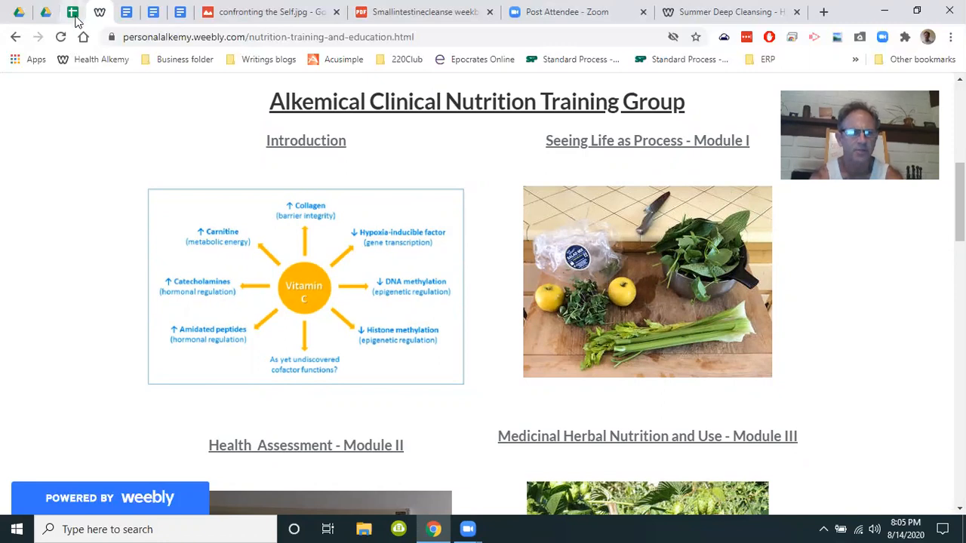
click(46, 12)
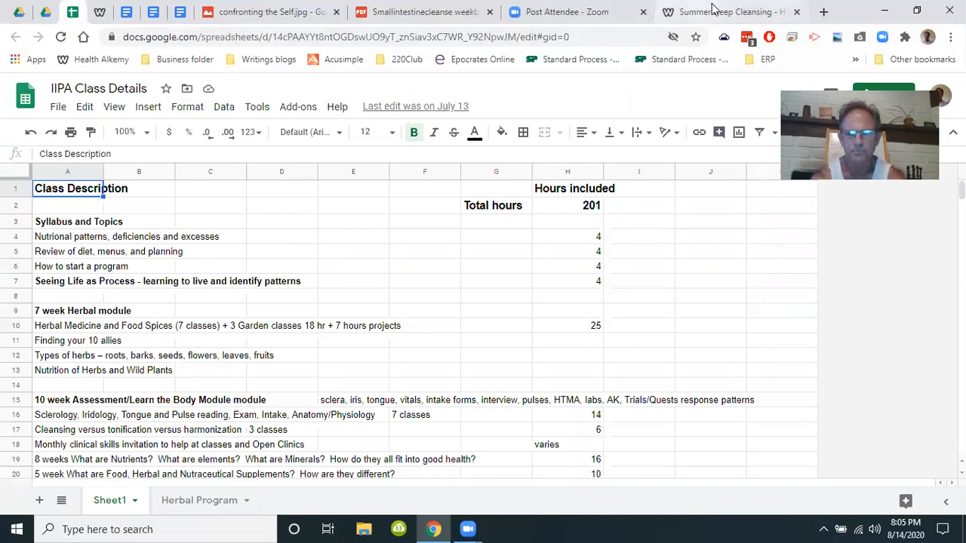
click(724, 12)
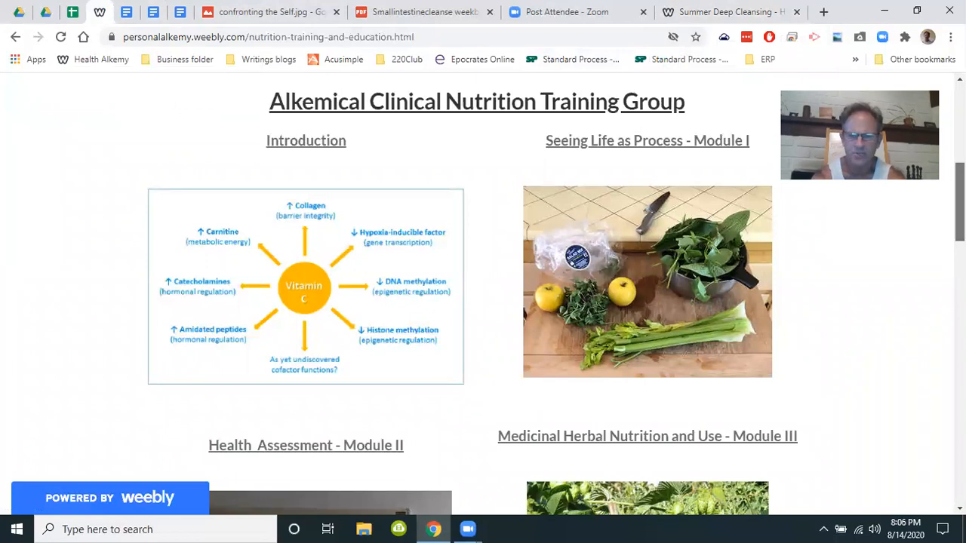
Step: Scroll past Modules II–V to show Modules VI and VII, including Cooking and Food/Herb Preparation
scroll(down, 3)
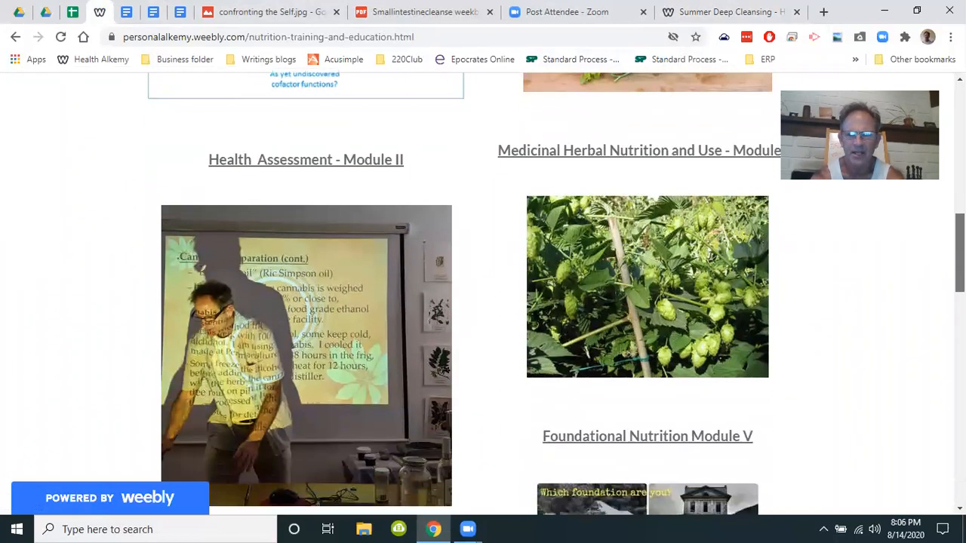
scroll(down, 3)
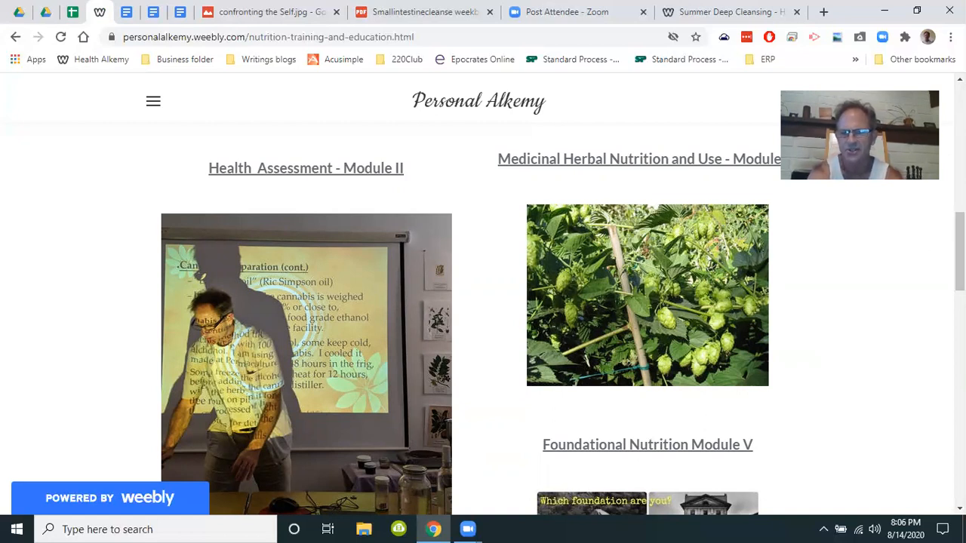
scroll(down, 3)
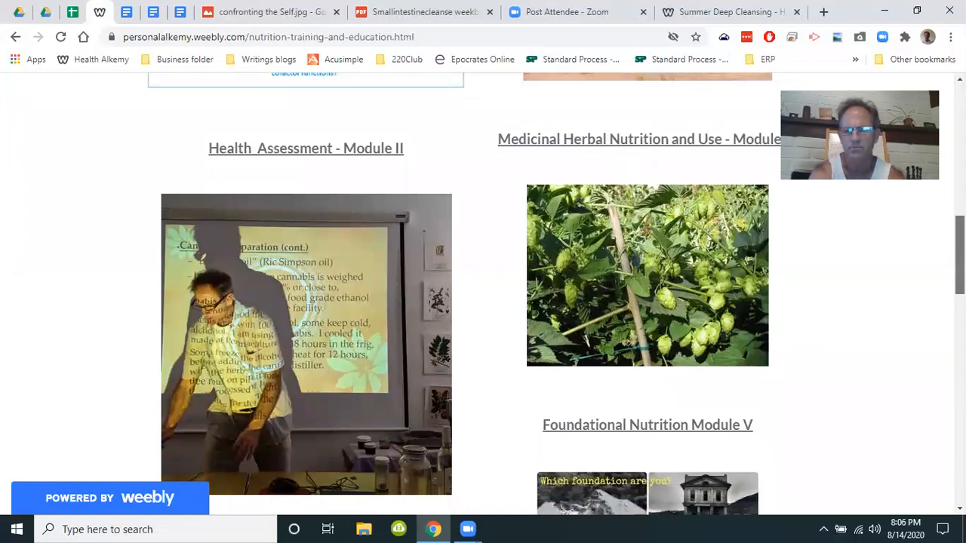
scroll(down, 3)
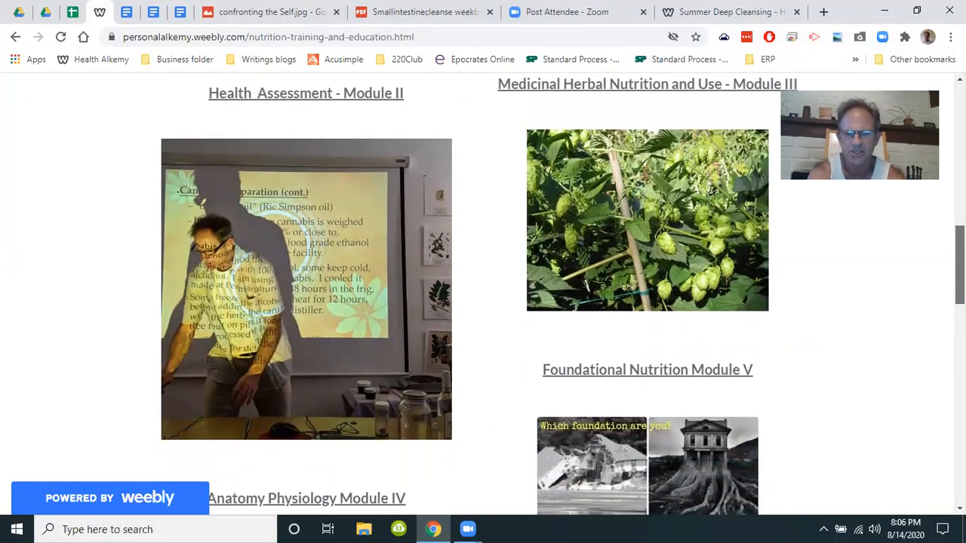
scroll(down, 3)
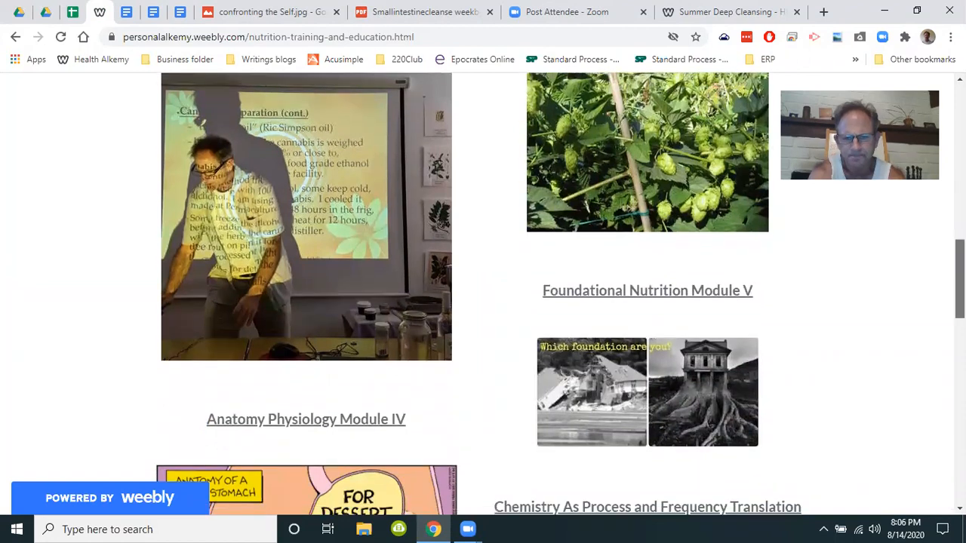
scroll(down, 3)
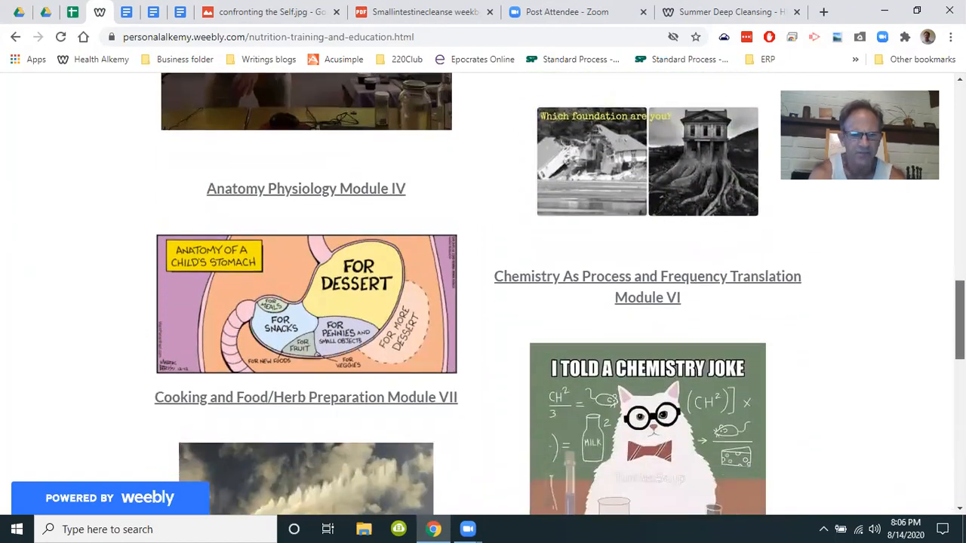
scroll(down, 3)
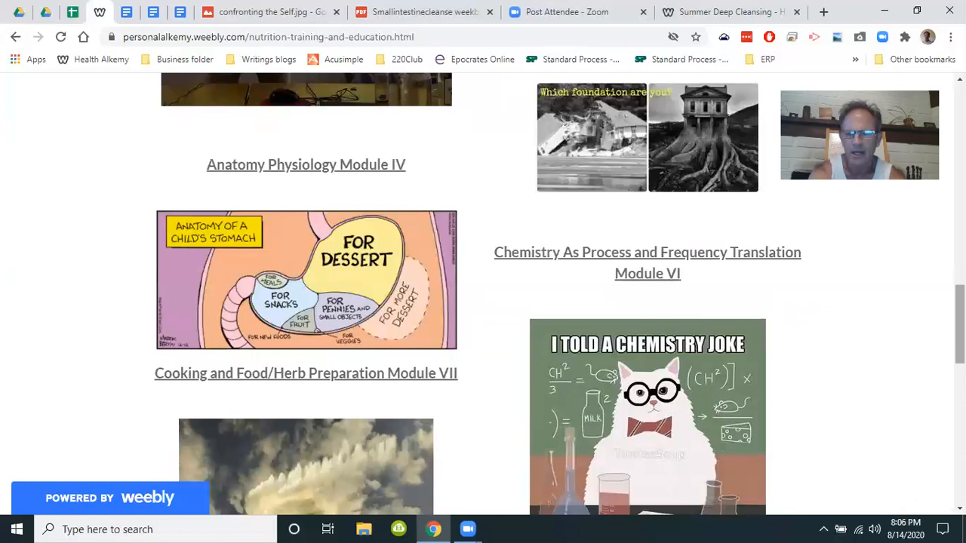
mouse_move(73, 14)
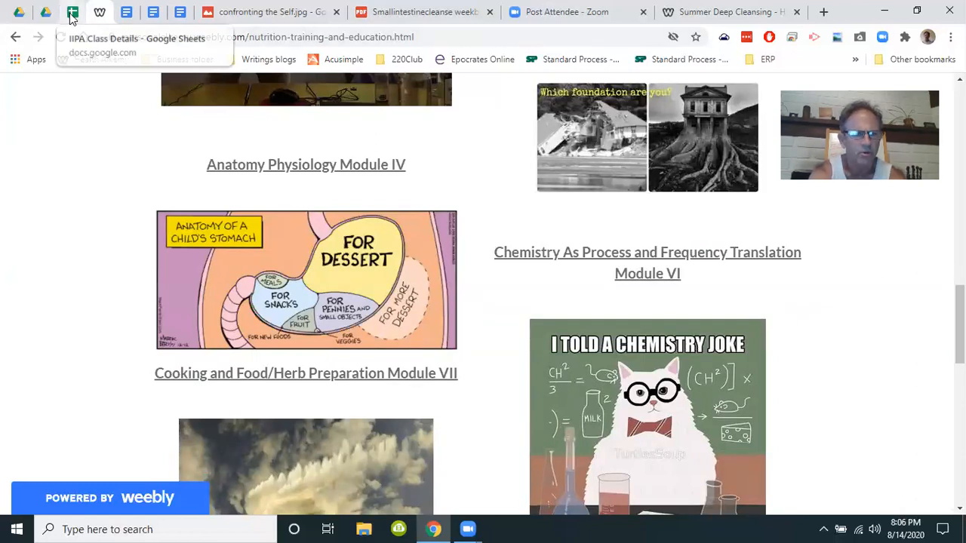
click(72, 12)
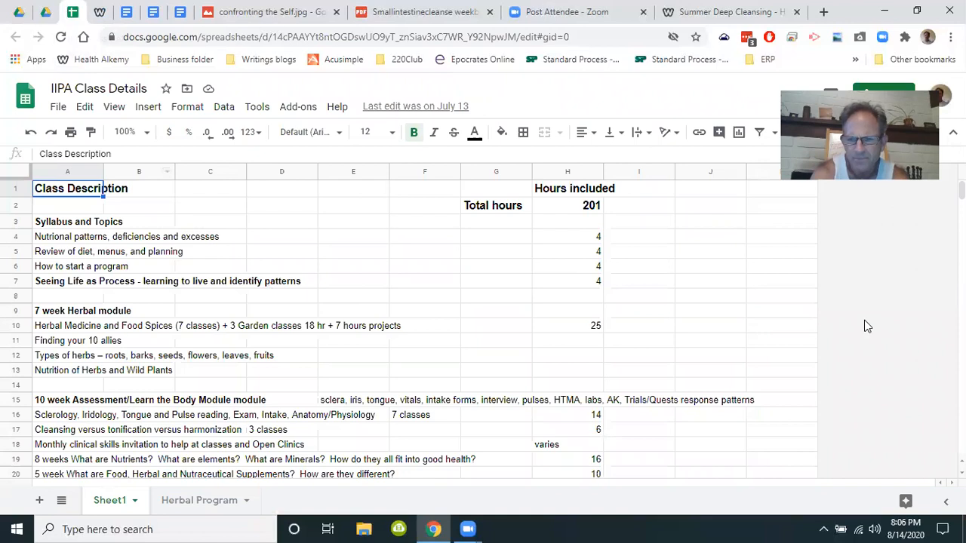
scroll(down, 3)
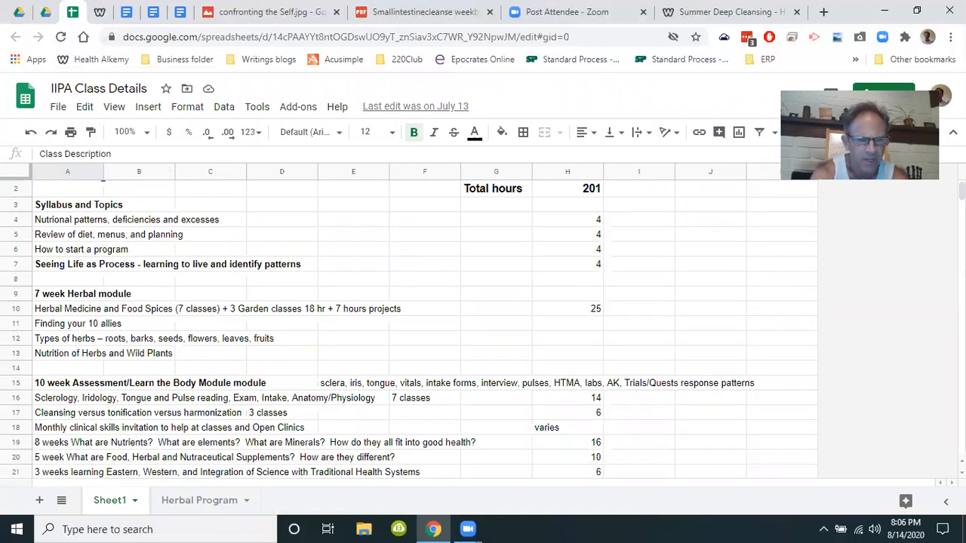
click(79, 205)
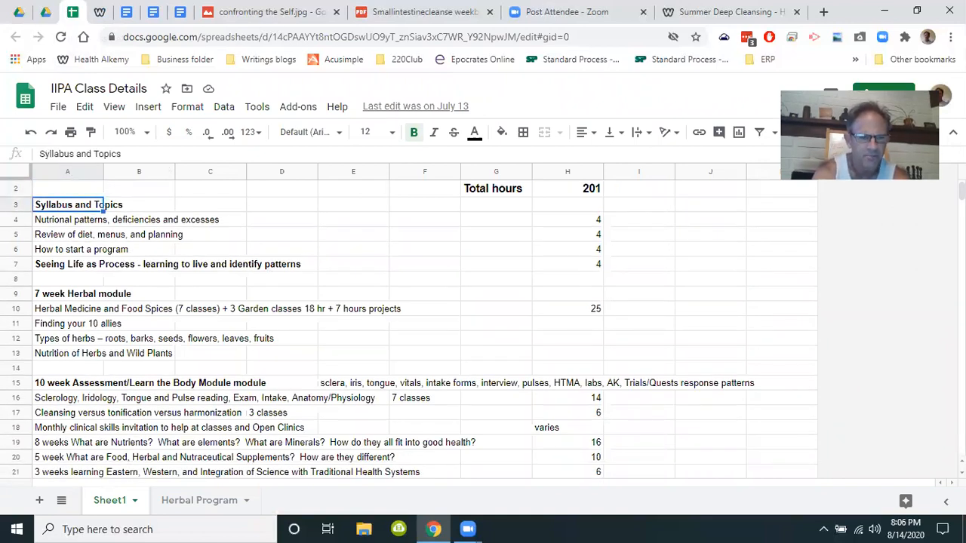
scroll(down, 3)
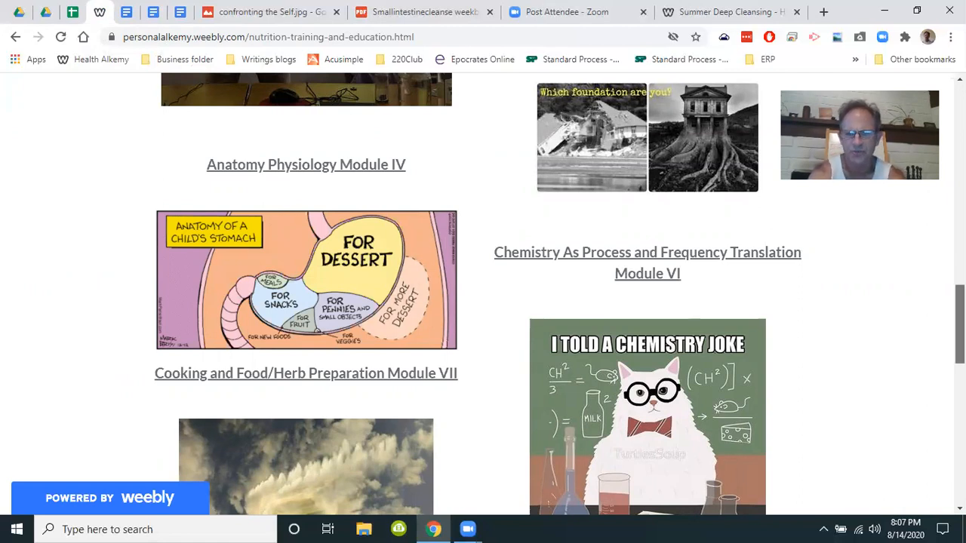
scroll(down, 3)
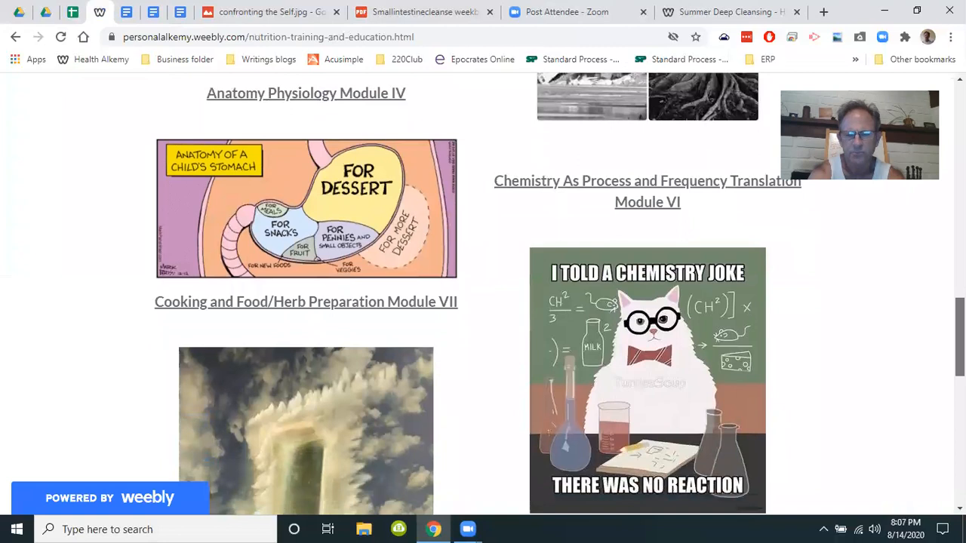
scroll(down, 3)
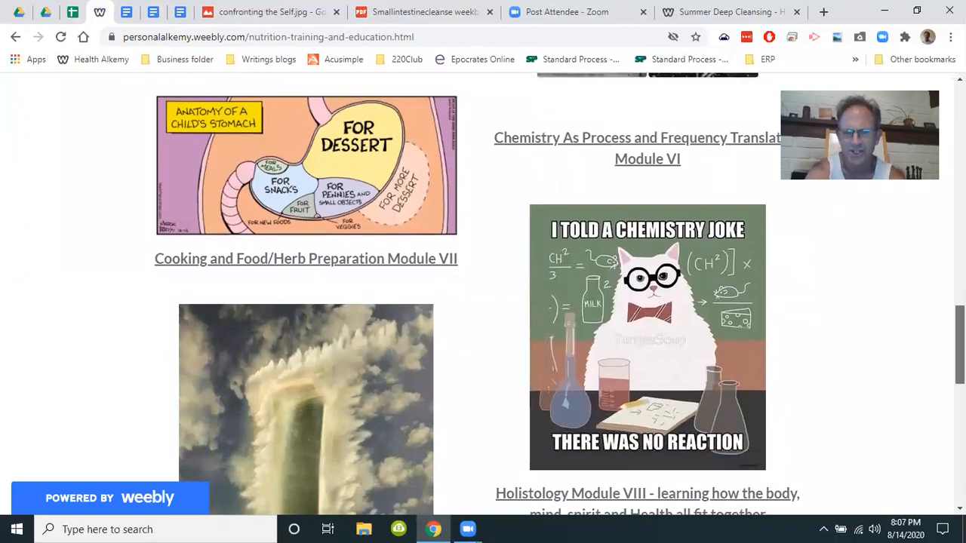
scroll(down, 3)
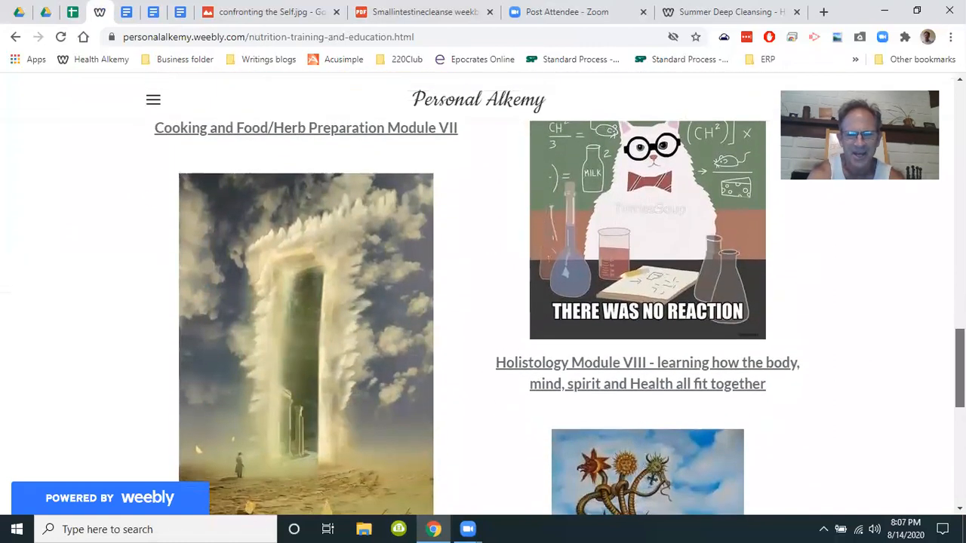
scroll(down, 3)
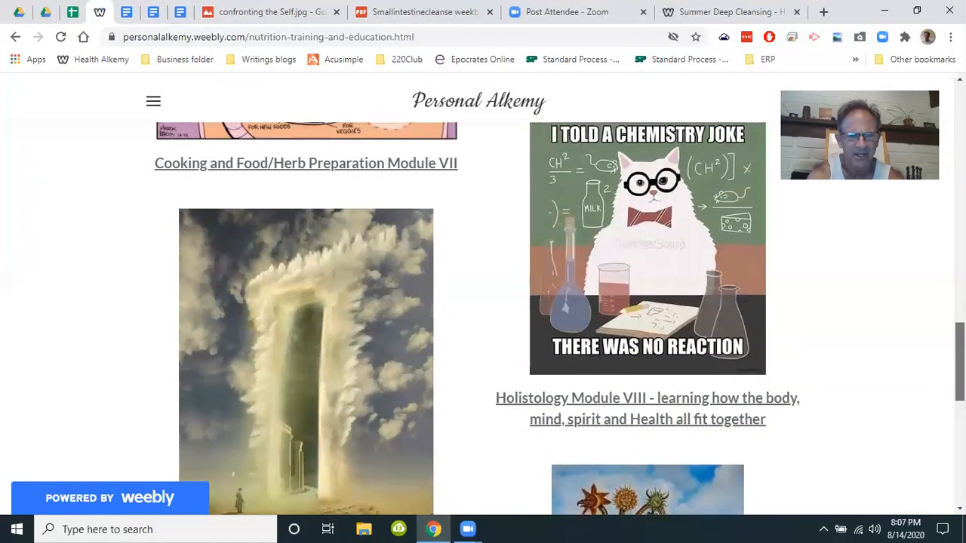
scroll(down, 3)
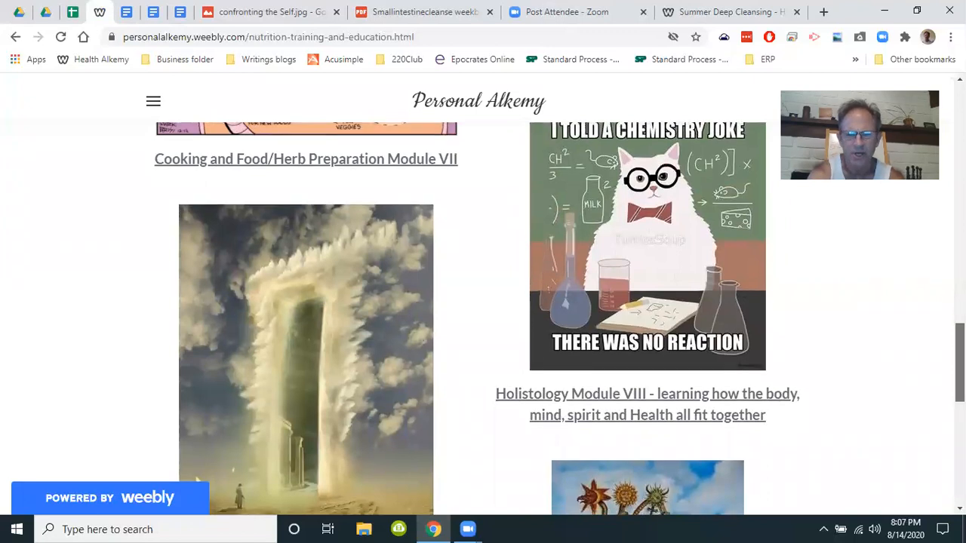
scroll(down, 3)
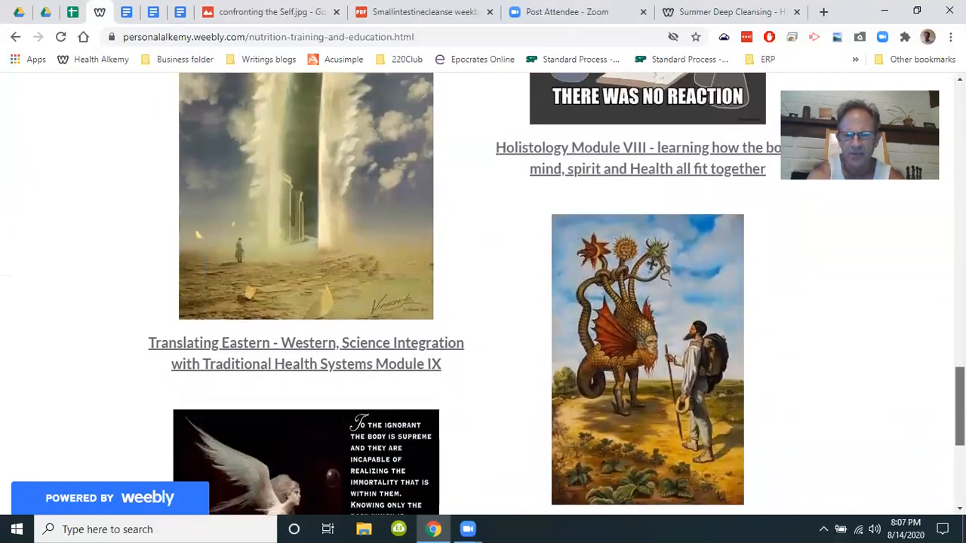
scroll(down, 3)
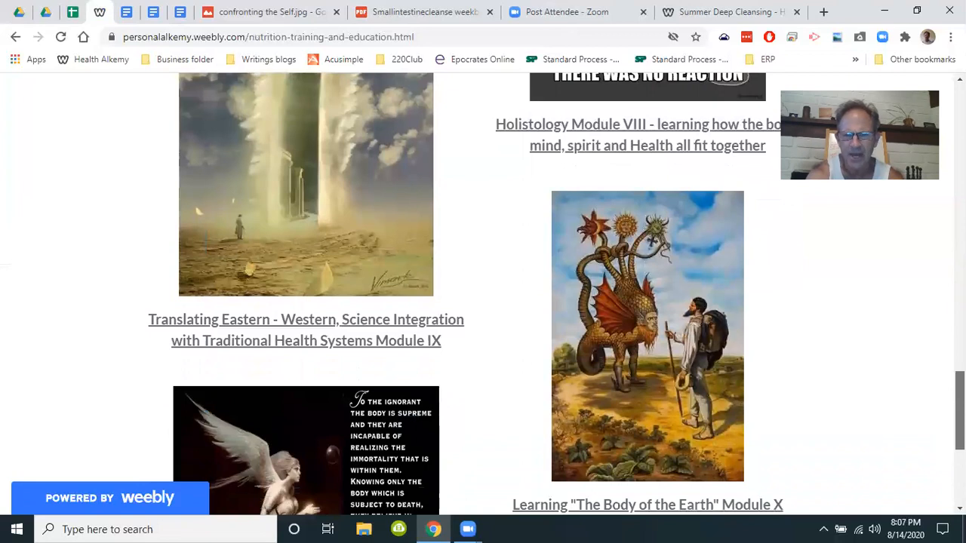
scroll(down, 3)
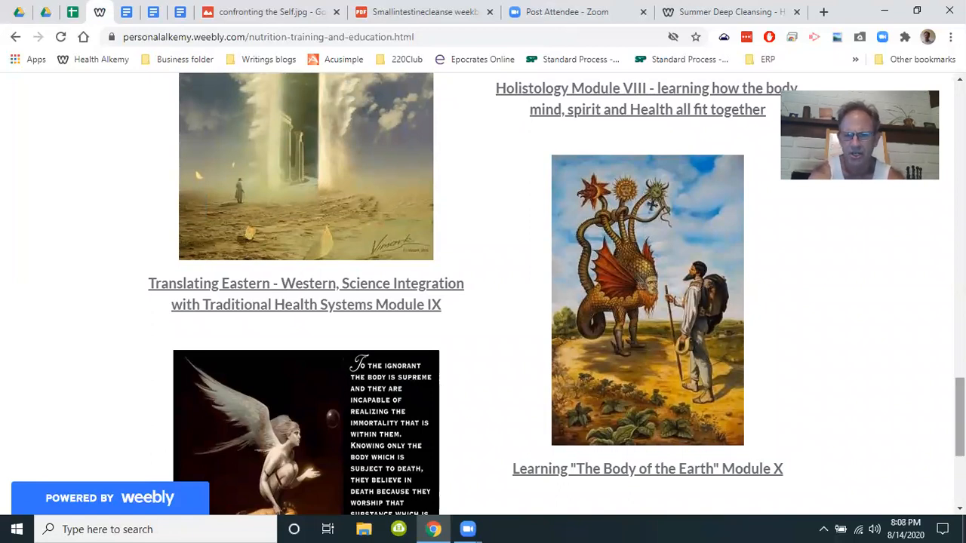
scroll(down, 3)
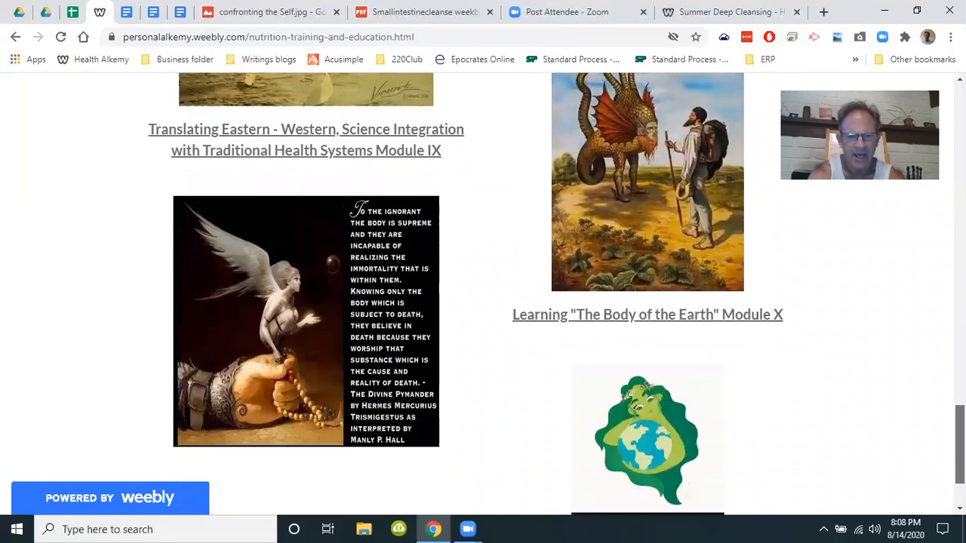
scroll(down, 3)
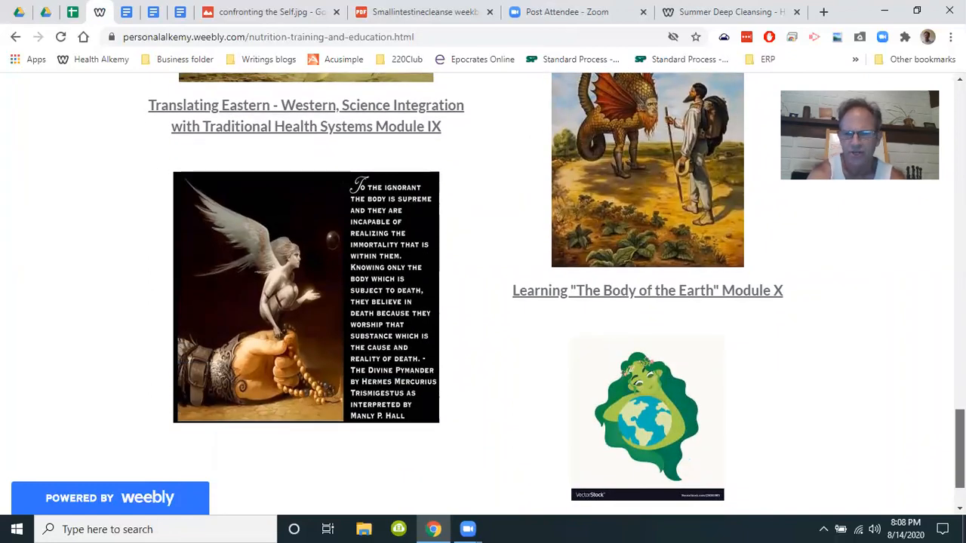
scroll(down, 3)
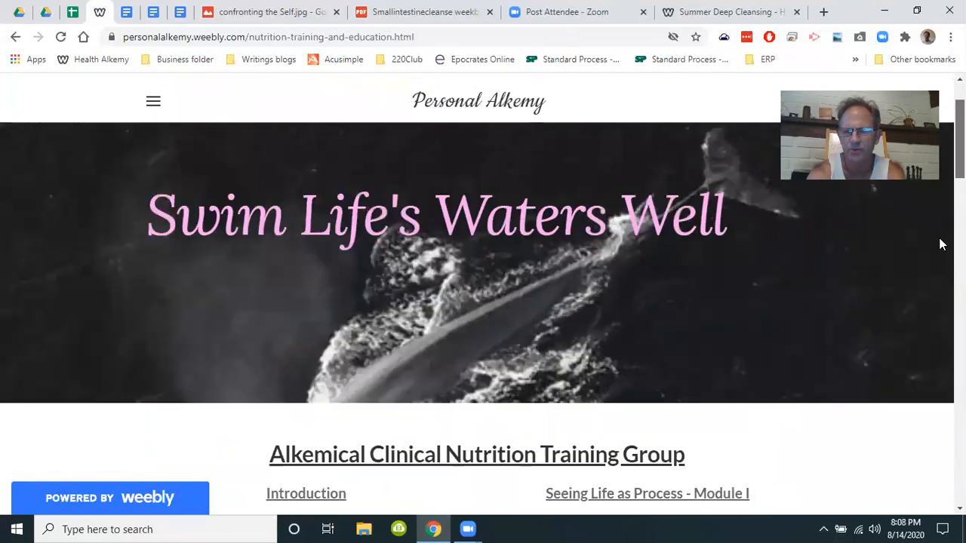
scroll(down, 3)
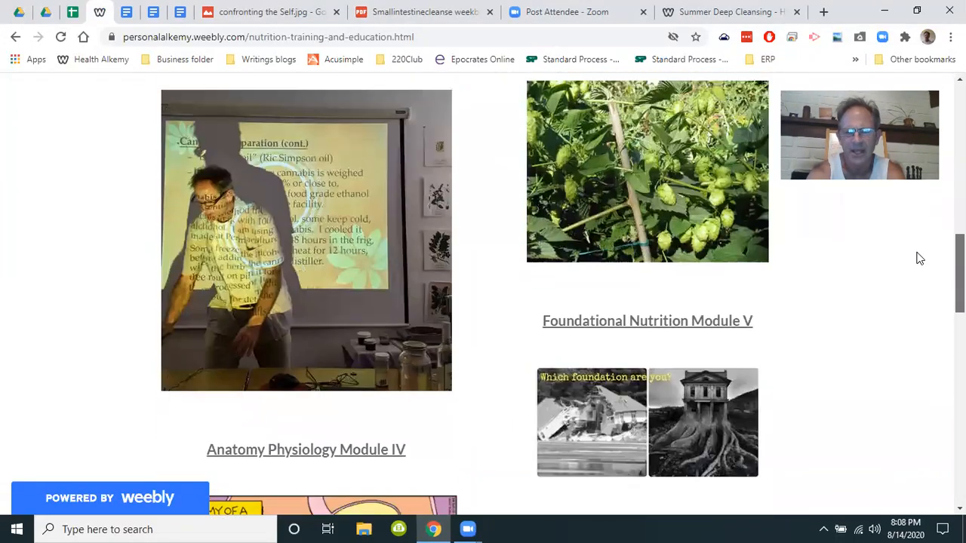
scroll(down, 3)
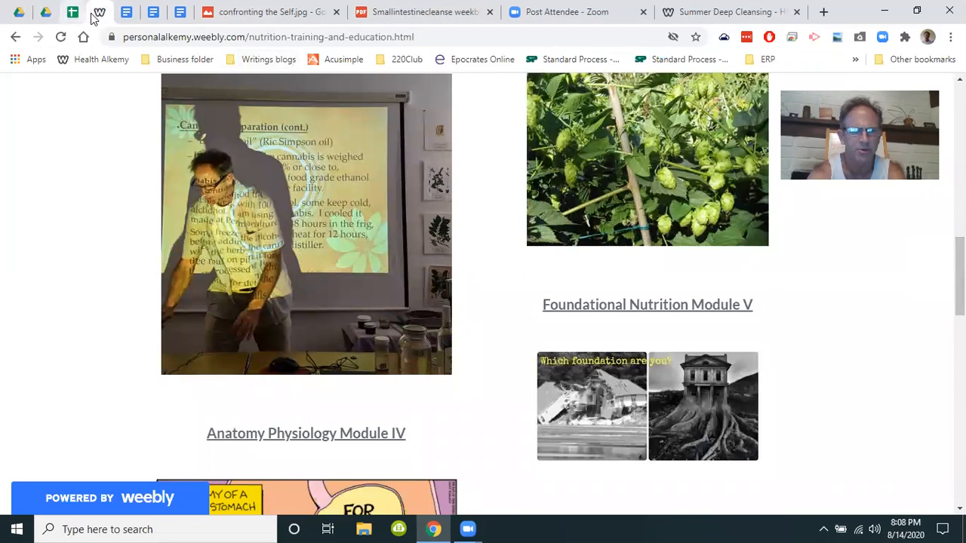
right_click(100, 12)
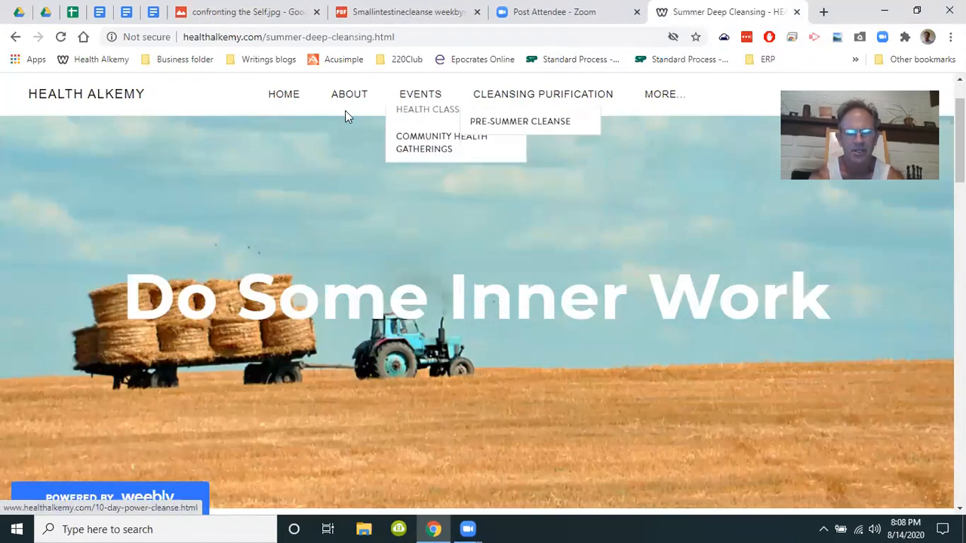
mouse_move(347, 116)
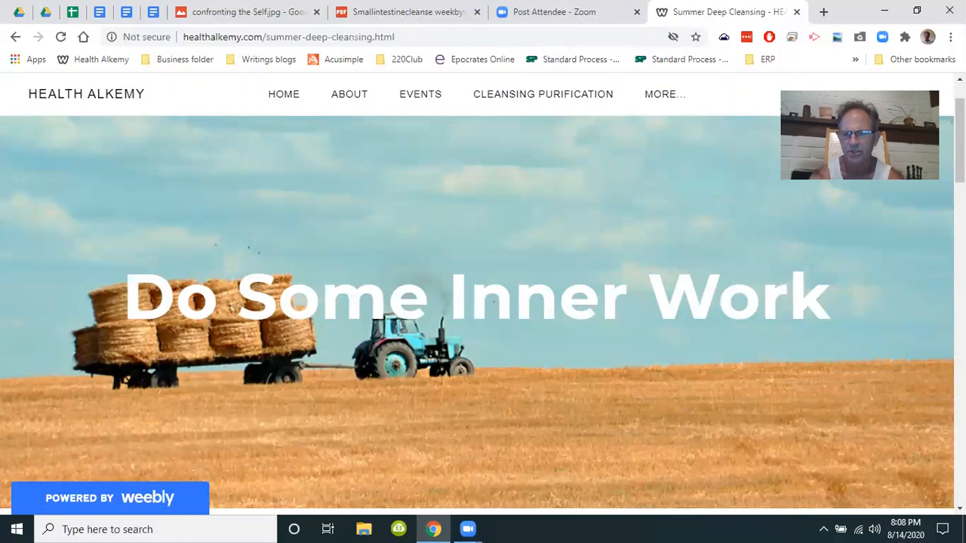
Step: Scroll the Summer Deep Cleansing page down to the embedded Cleanse Cover Master Sheet document
scroll(down, 3)
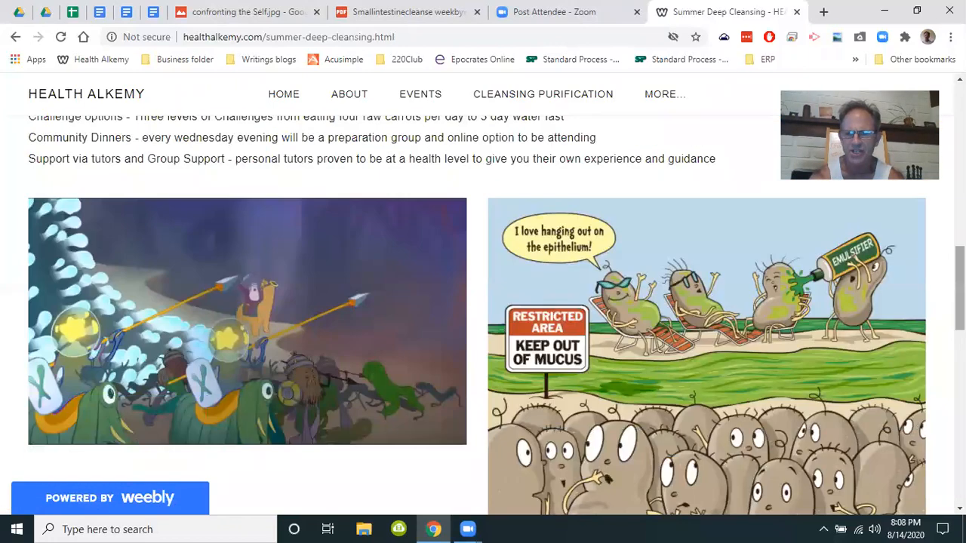
scroll(down, 3)
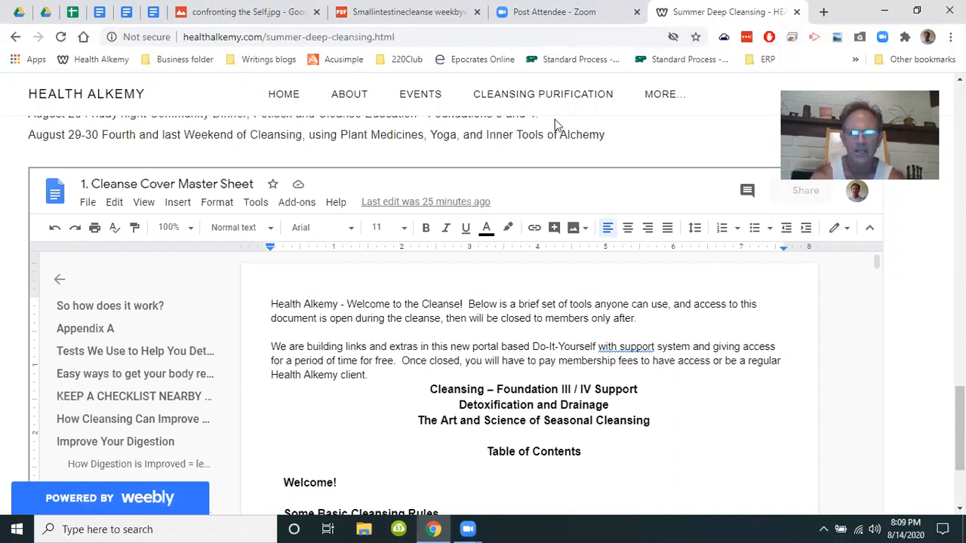
click(100, 12)
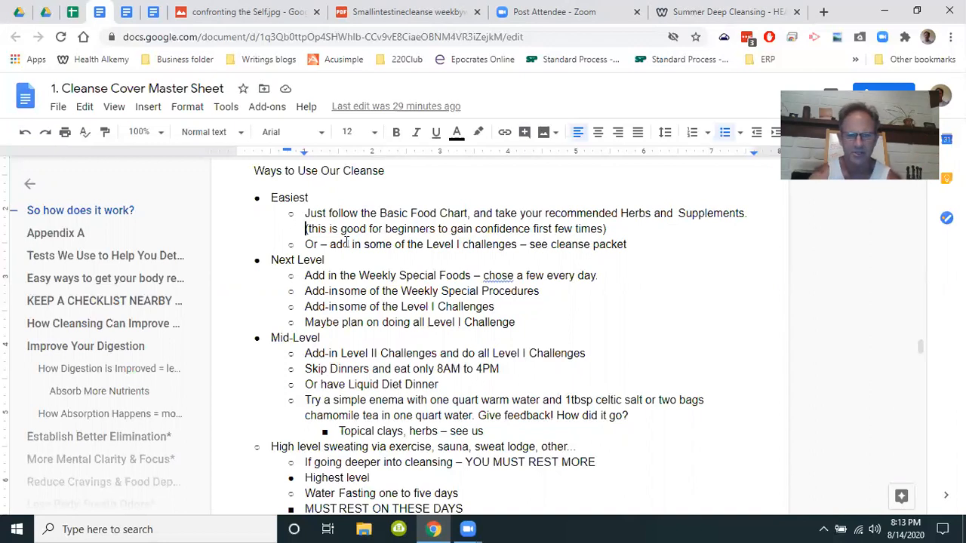
mouse_move(264, 165)
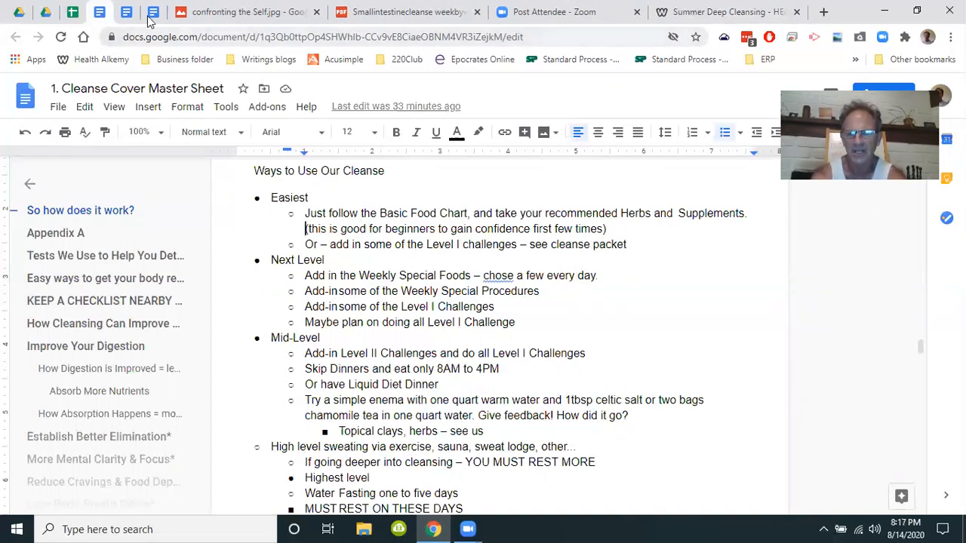
mouse_move(249, 12)
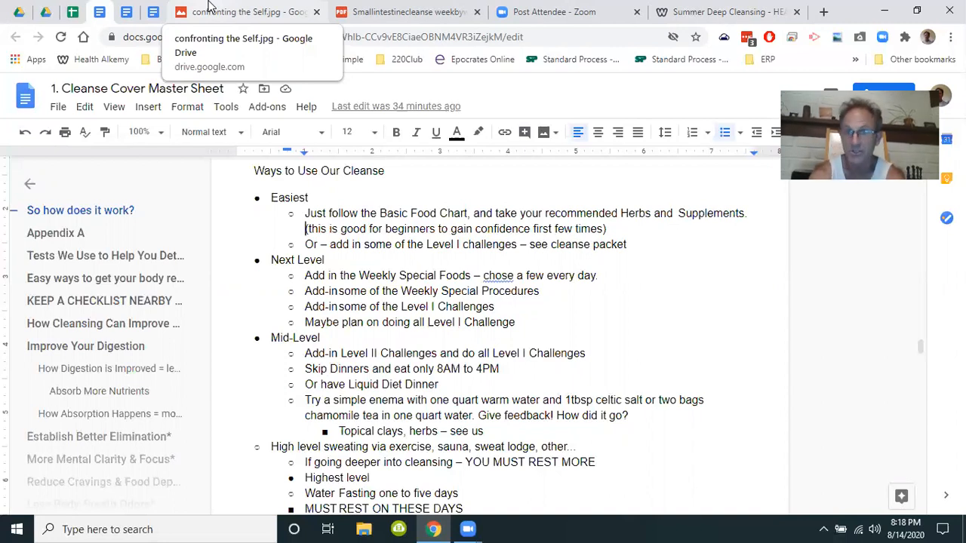
mouse_move(152, 13)
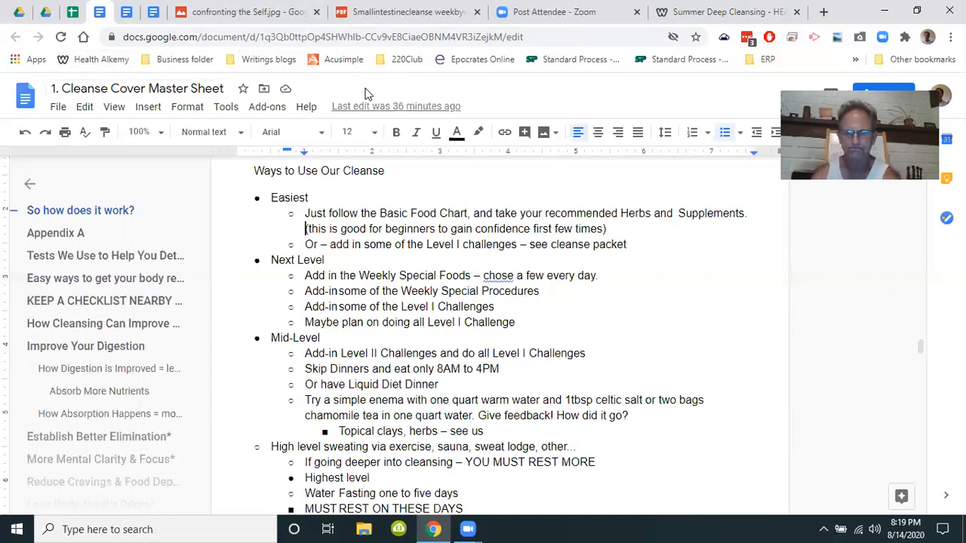
mouse_move(504, 136)
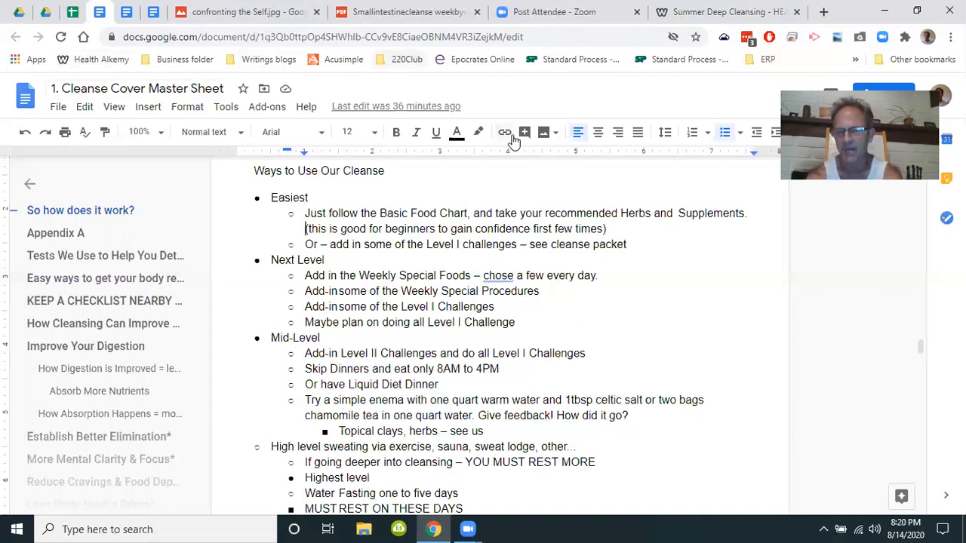
mouse_move(830, 255)
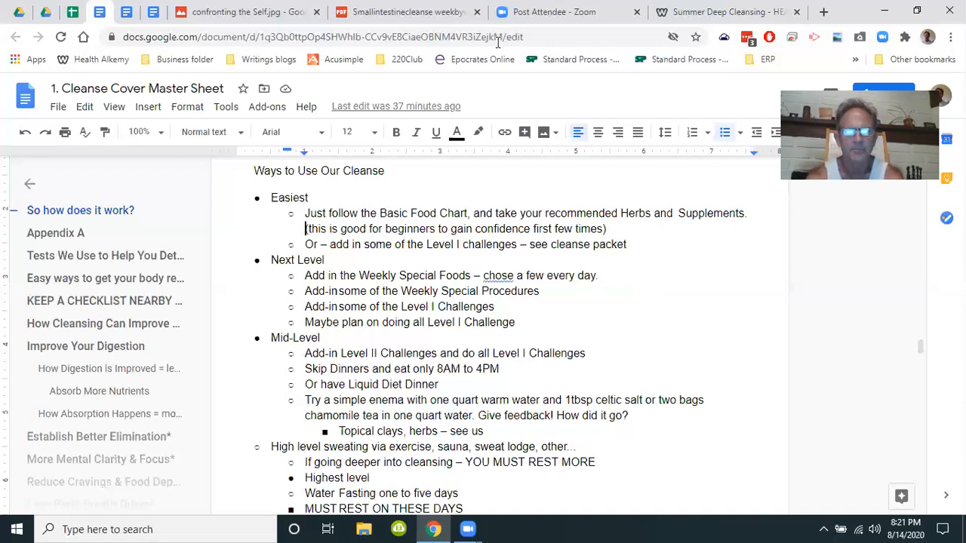
click(407, 12)
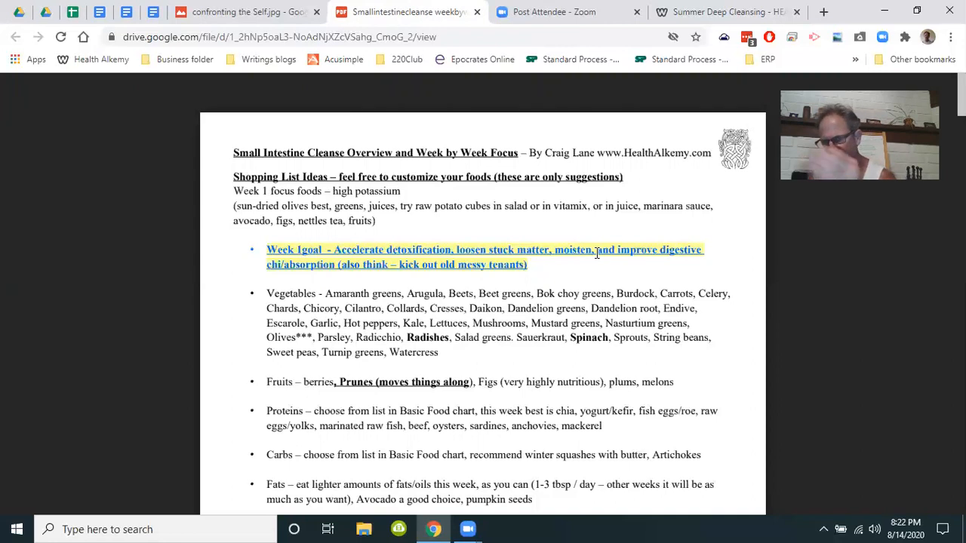
mouse_move(601, 248)
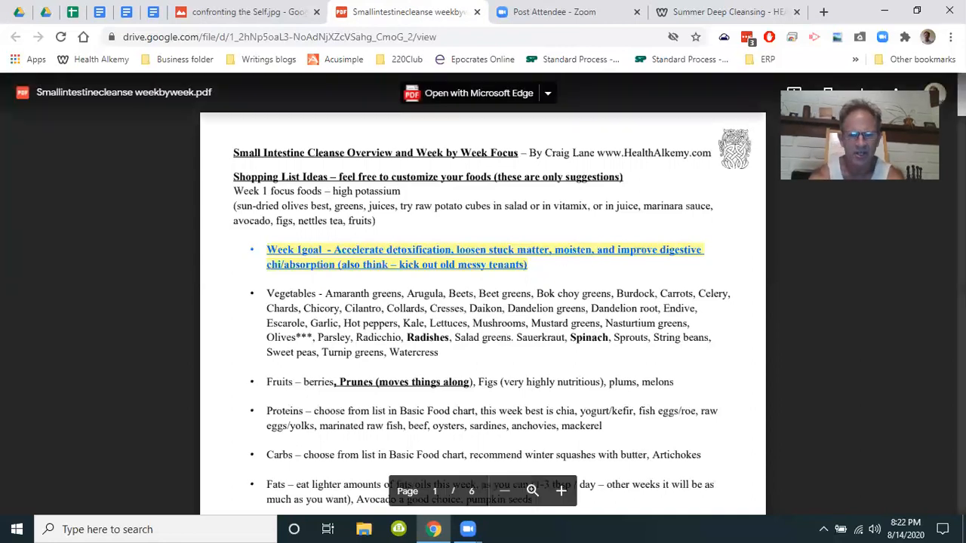
scroll(down, 3)
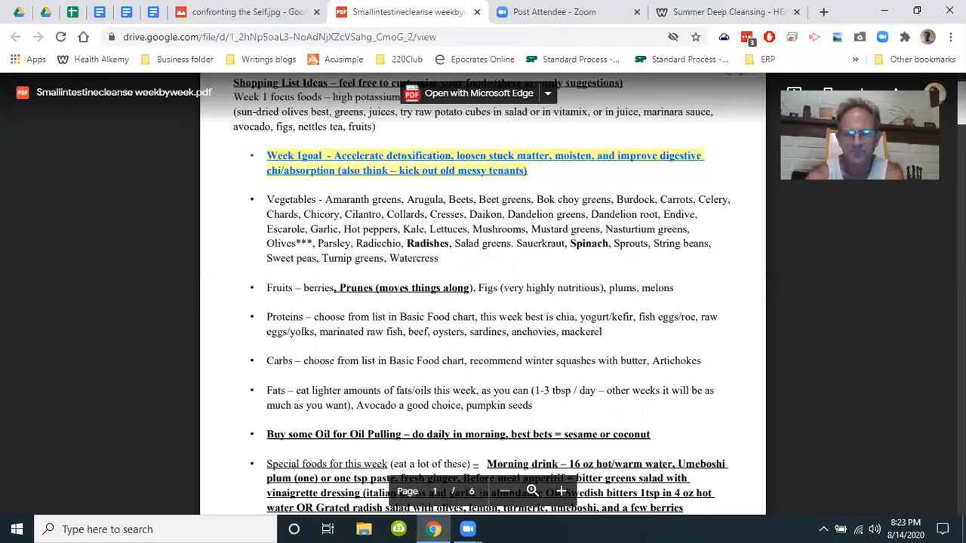
mouse_move(893, 210)
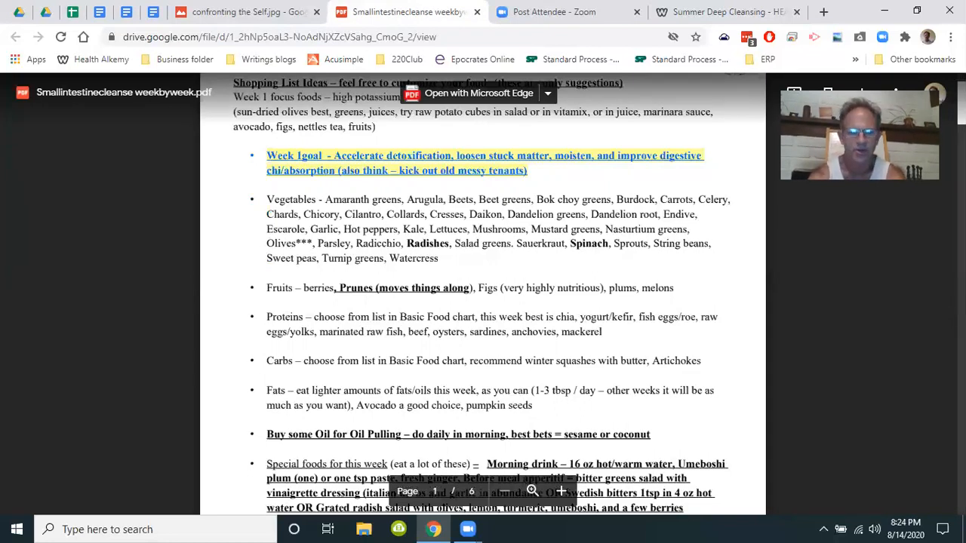
scroll(down, 3)
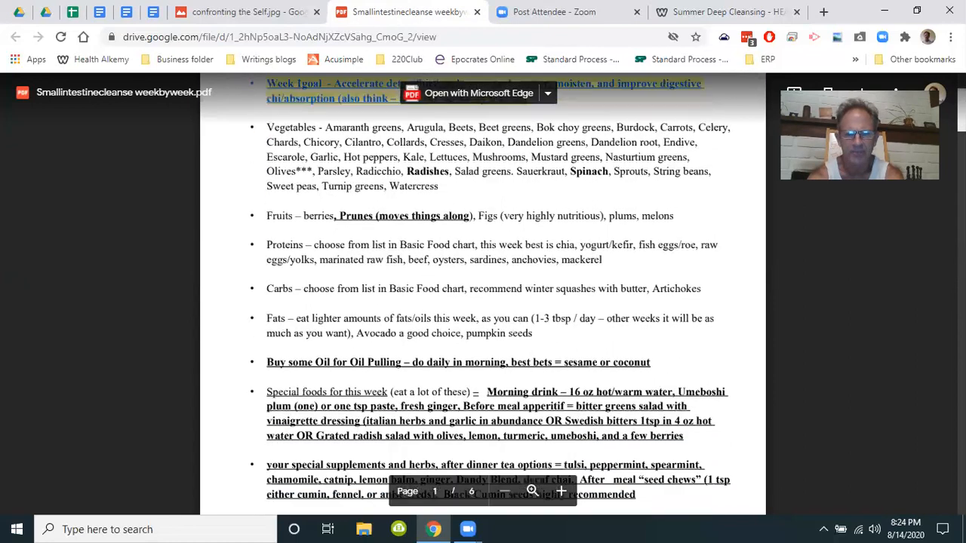
scroll(down, 3)
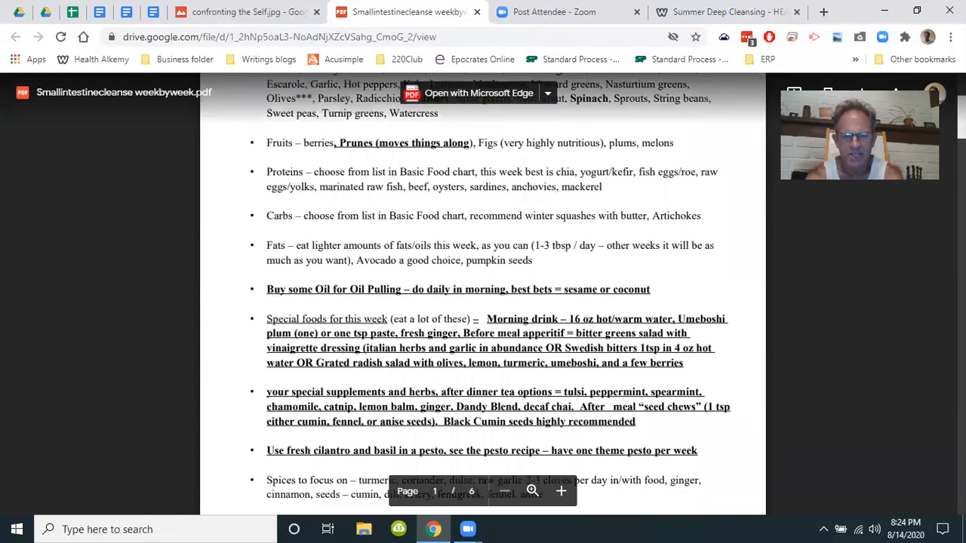
scroll(down, 3)
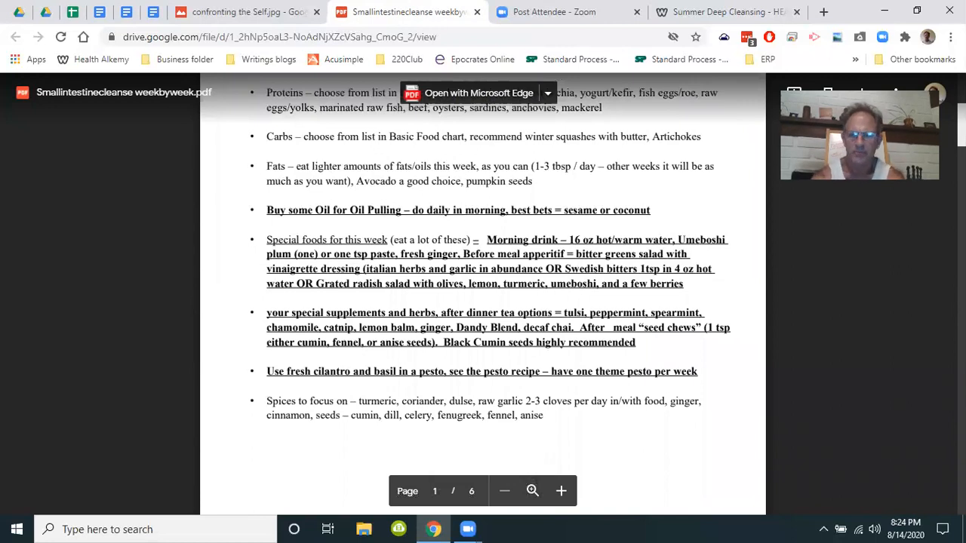
scroll(down, 3)
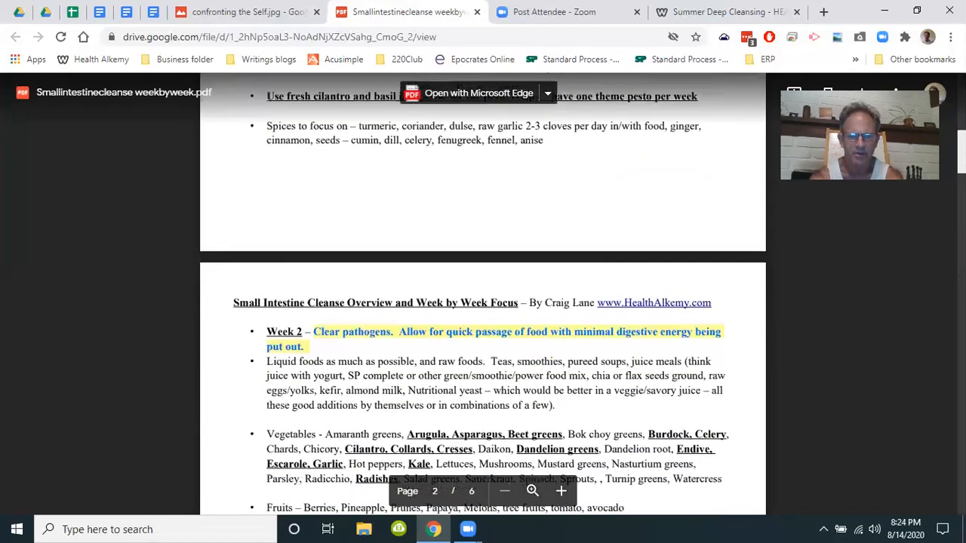
scroll(down, 3)
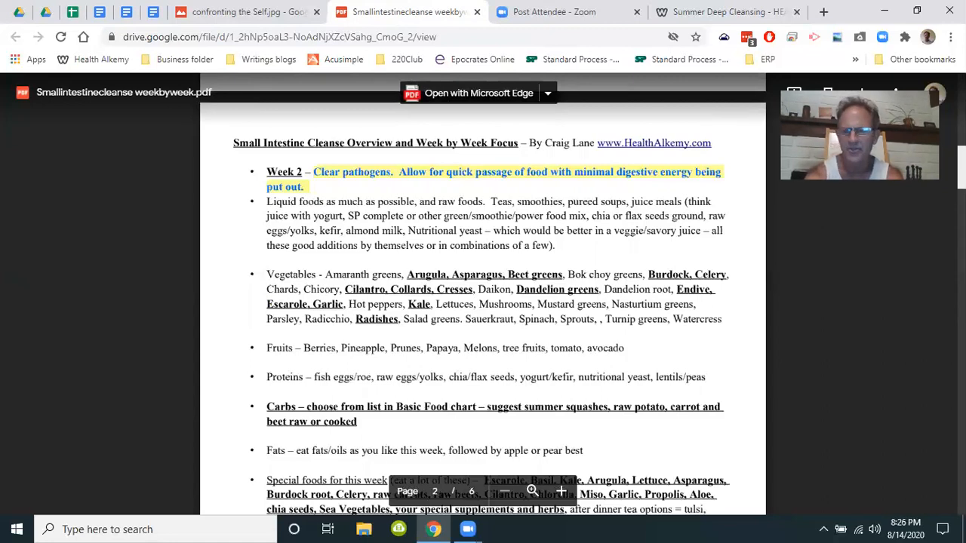
scroll(down, 3)
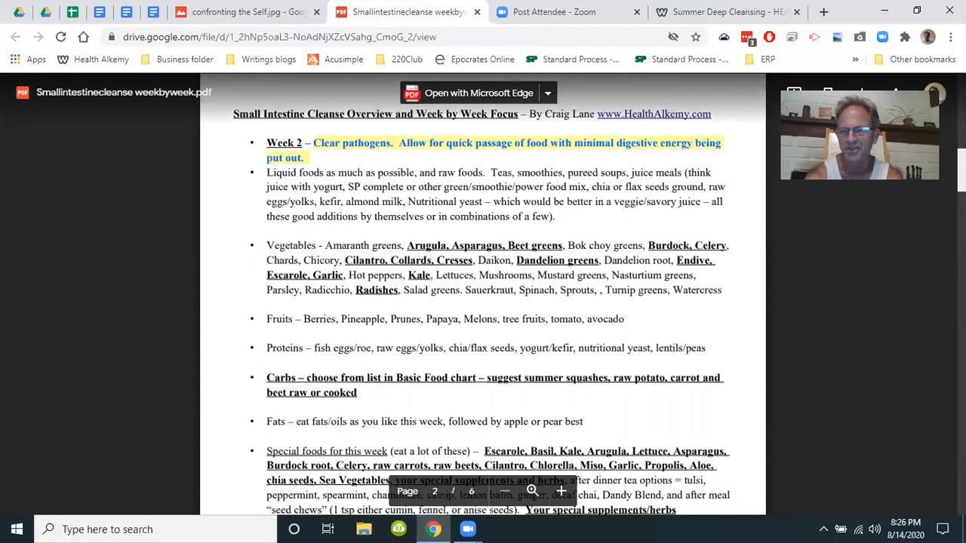
mouse_move(848, 318)
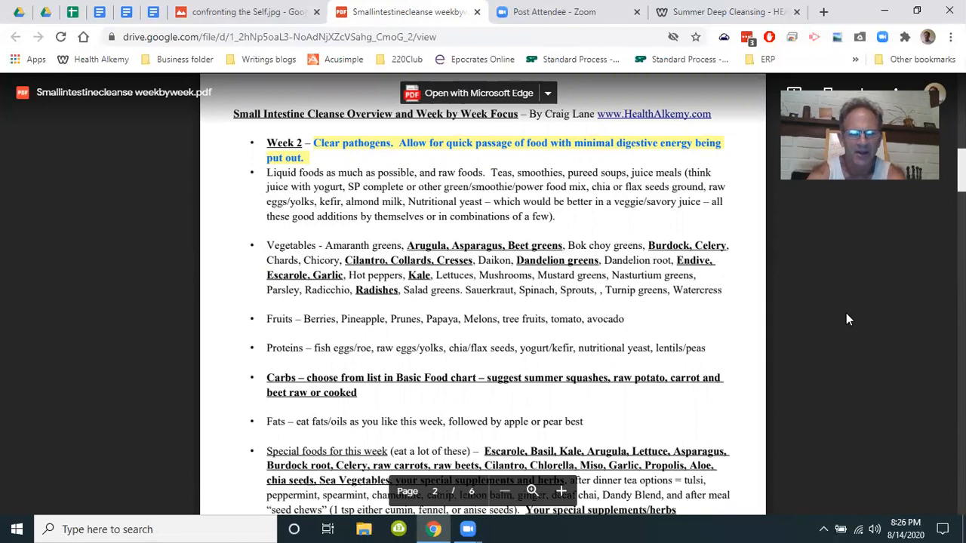
mouse_move(380, 230)
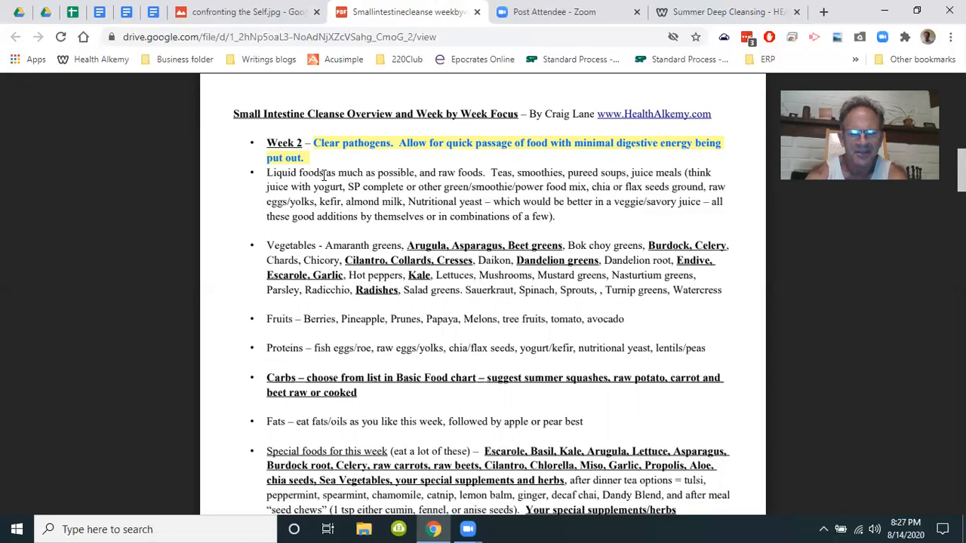
mouse_move(489, 227)
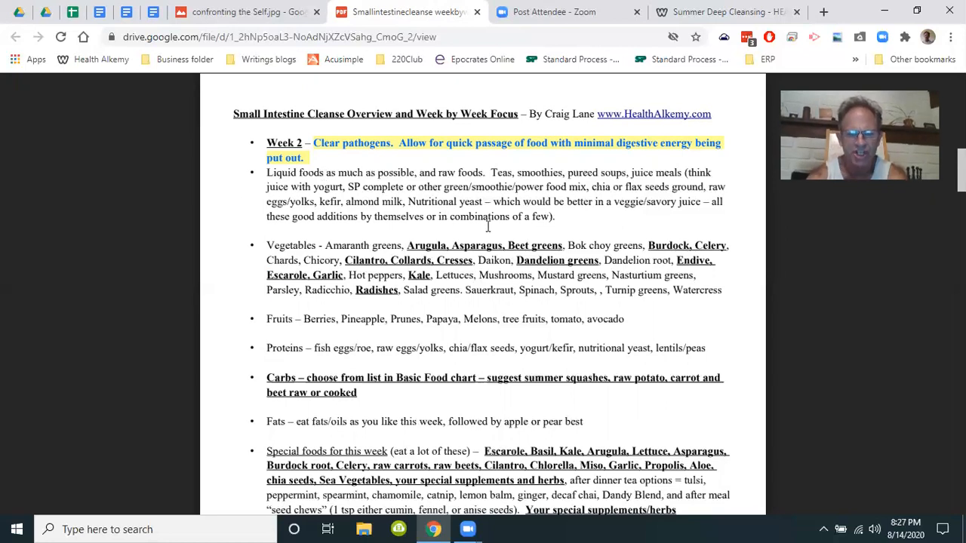
mouse_move(794, 293)
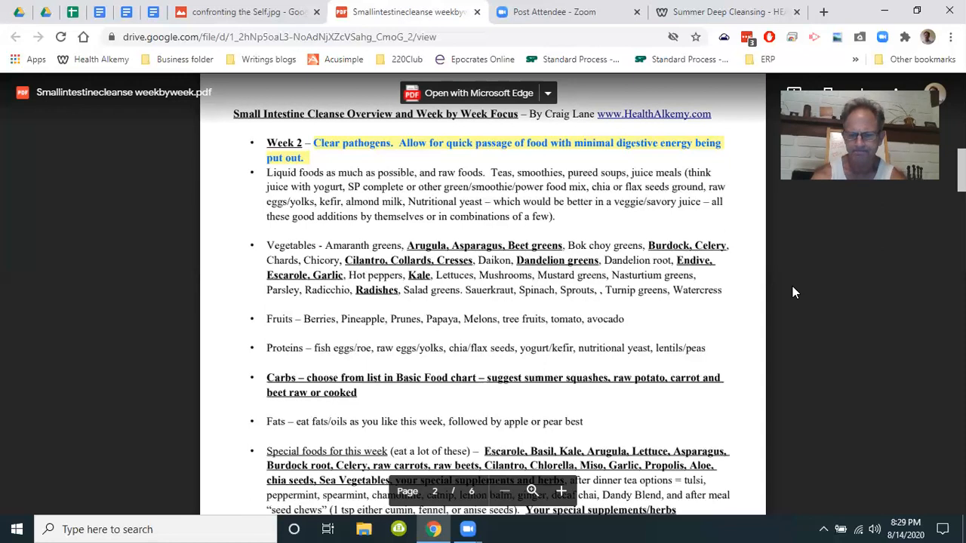
Step: Scroll the small intestine cleanse PDF past Week 2 spices to page 3's Week 3 food lists
scroll(down, 3)
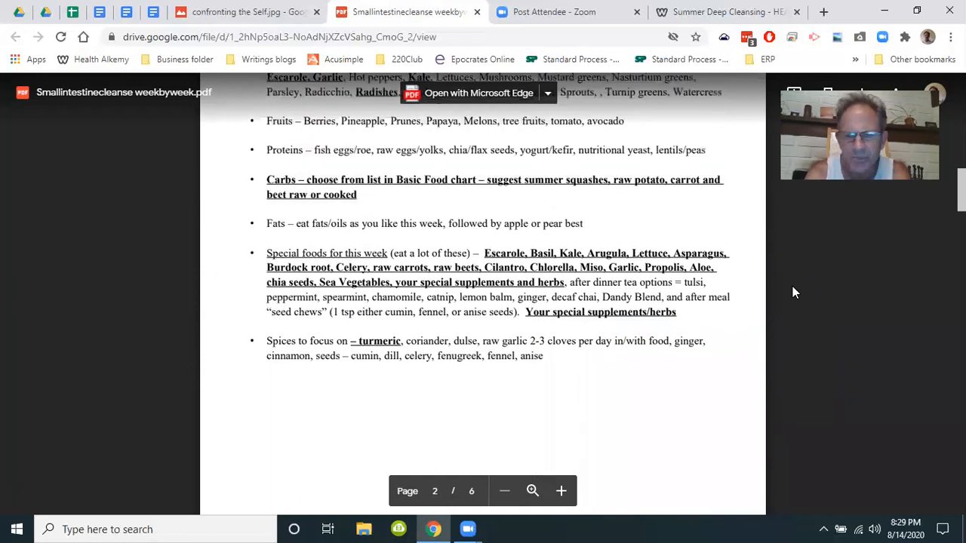
scroll(down, 3)
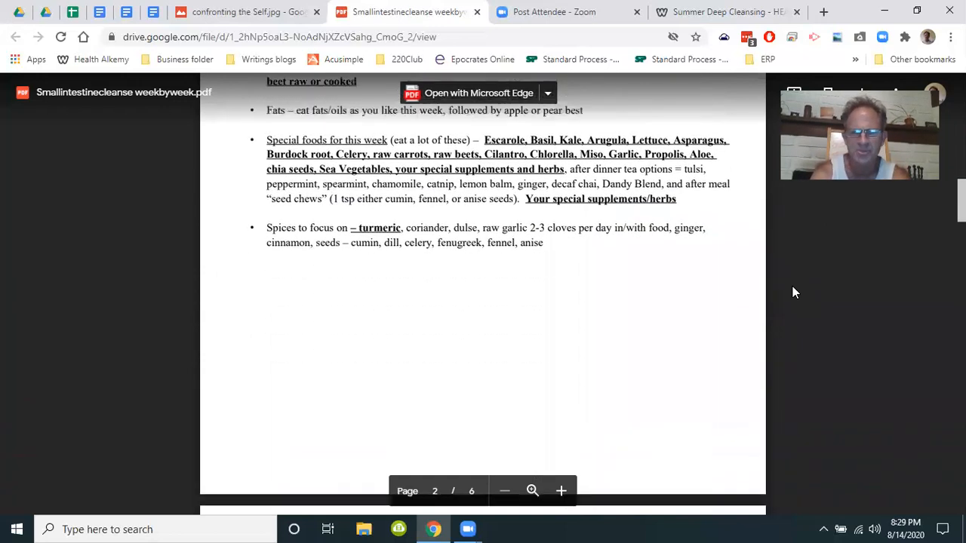
scroll(down, 3)
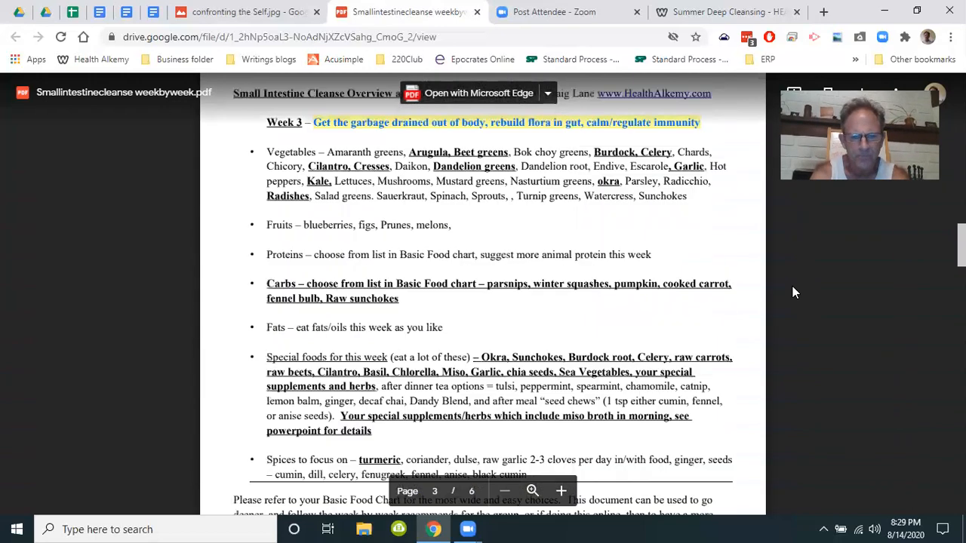
scroll(down, 3)
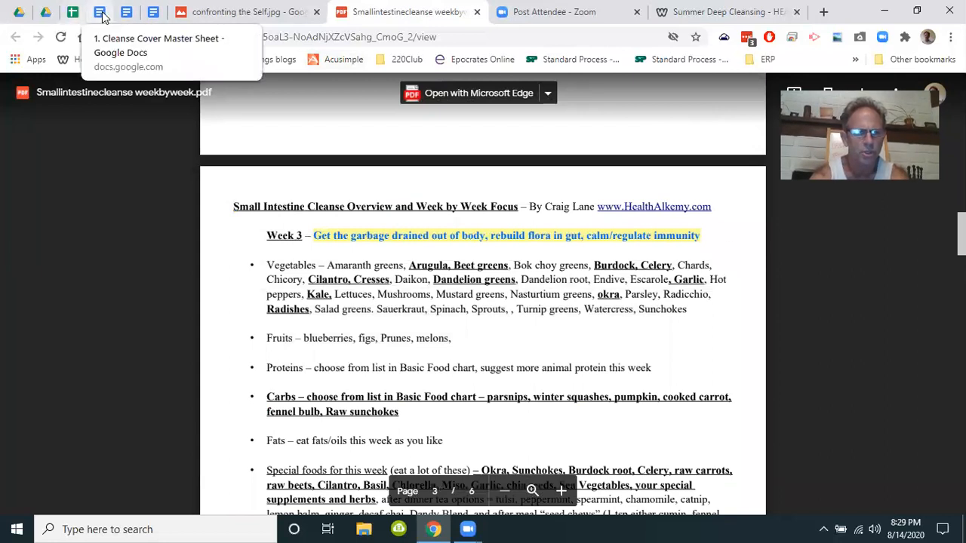
Step: Switch to the Cleanse Cover Master Sheet document showing the Ways to Use Our Cleanse levels
click(100, 12)
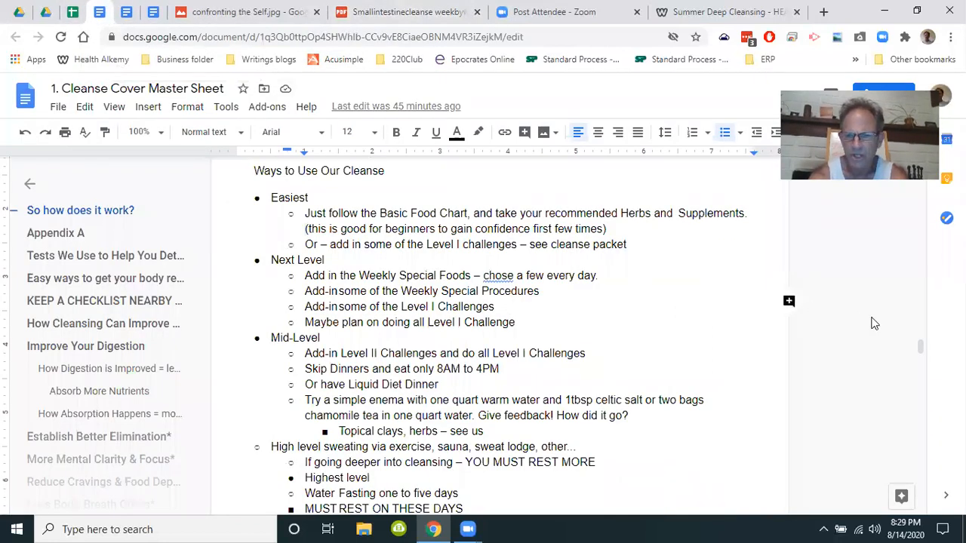
mouse_move(920, 347)
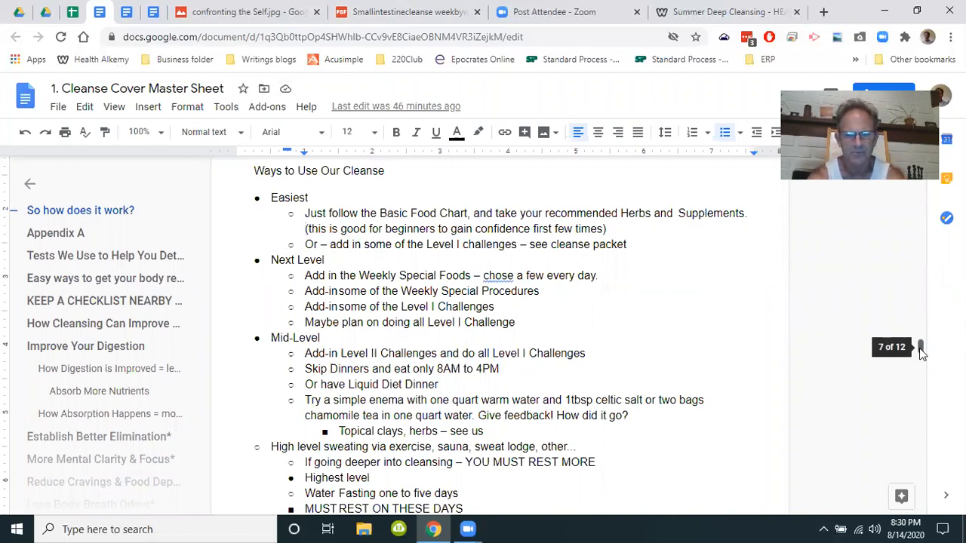
Step: Scroll the Cleanse Cover Master Sheet down to the high-level fasting, liquid diet, enema and colonic items
scroll(down, 3)
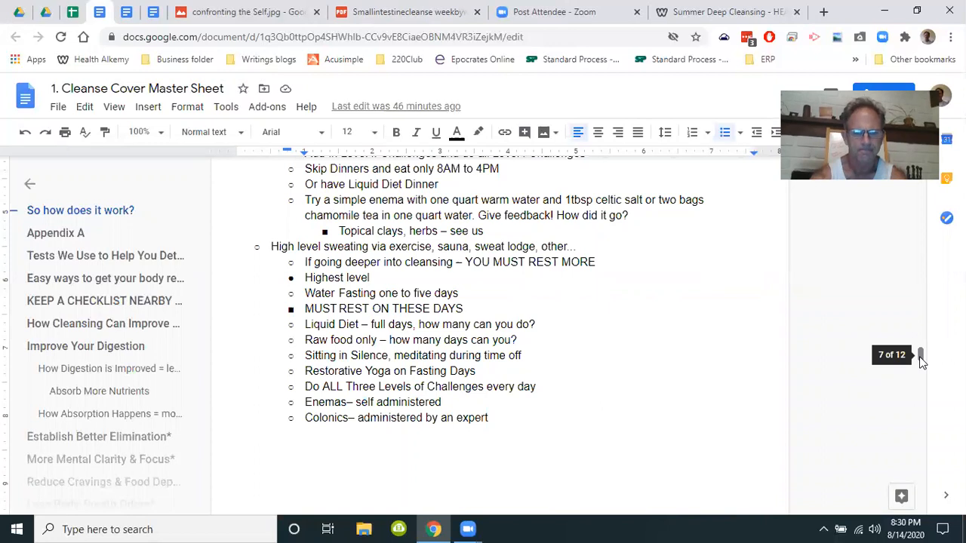
mouse_move(815, 340)
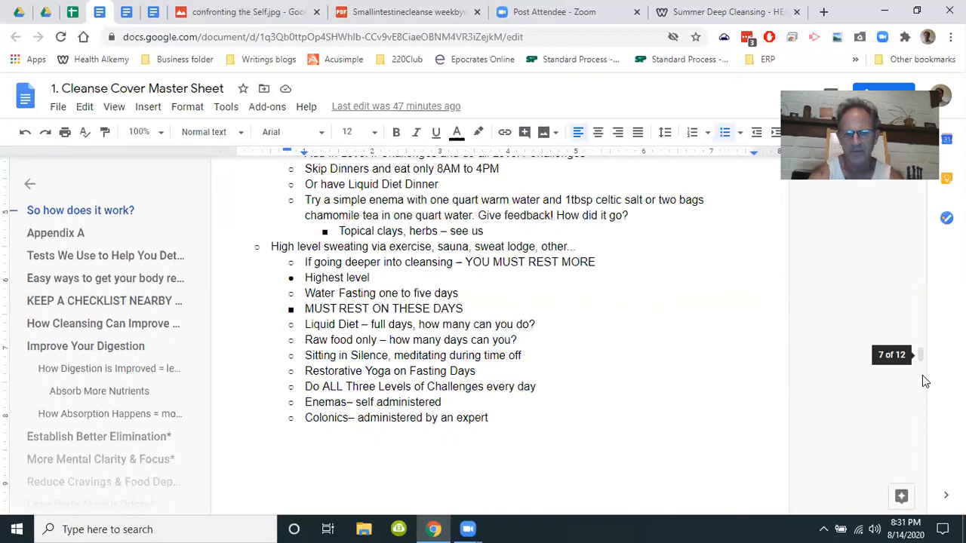
mouse_move(235, 52)
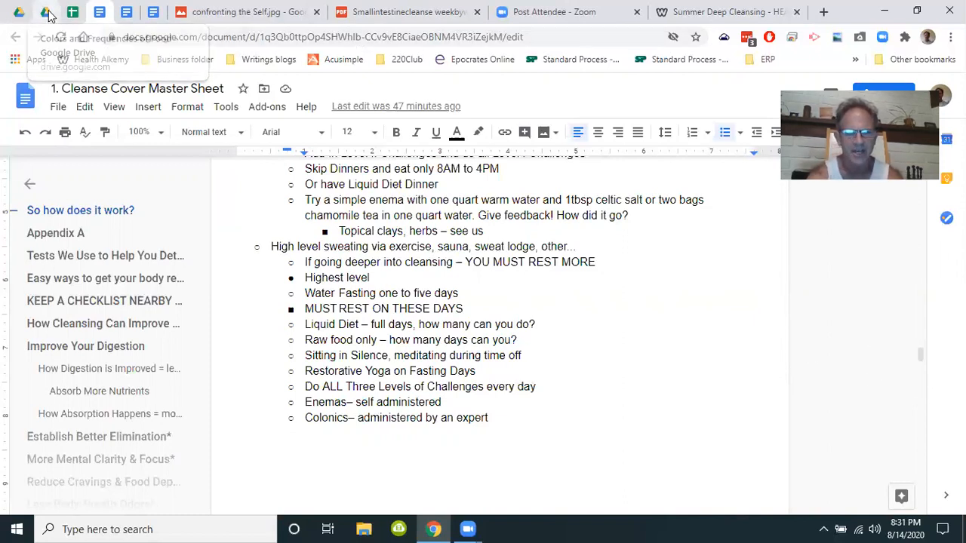
click(248, 13)
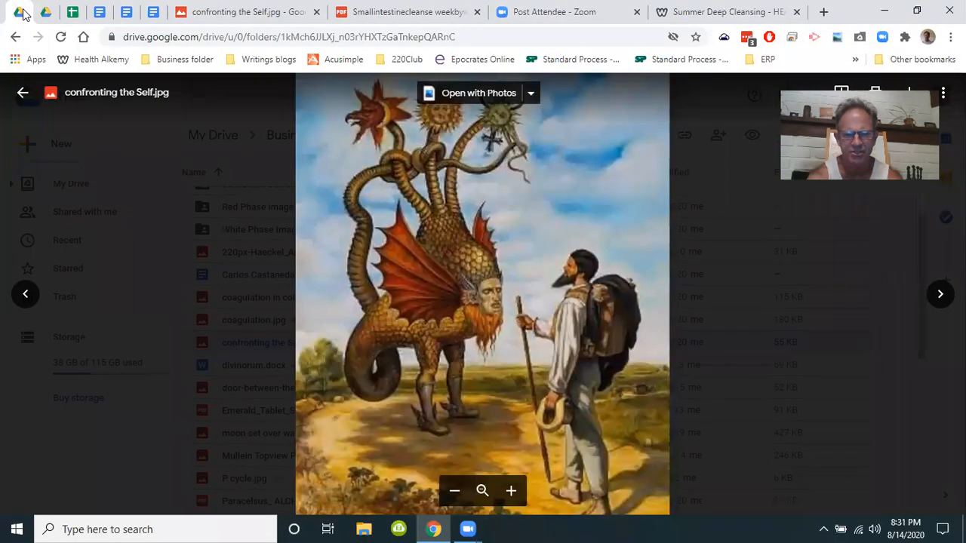
click(154, 12)
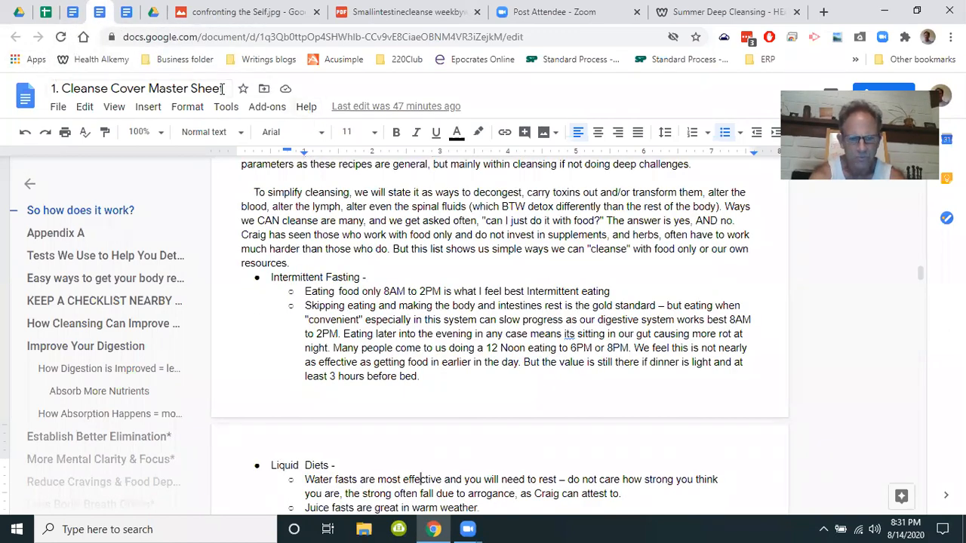
mouse_move(139, 88)
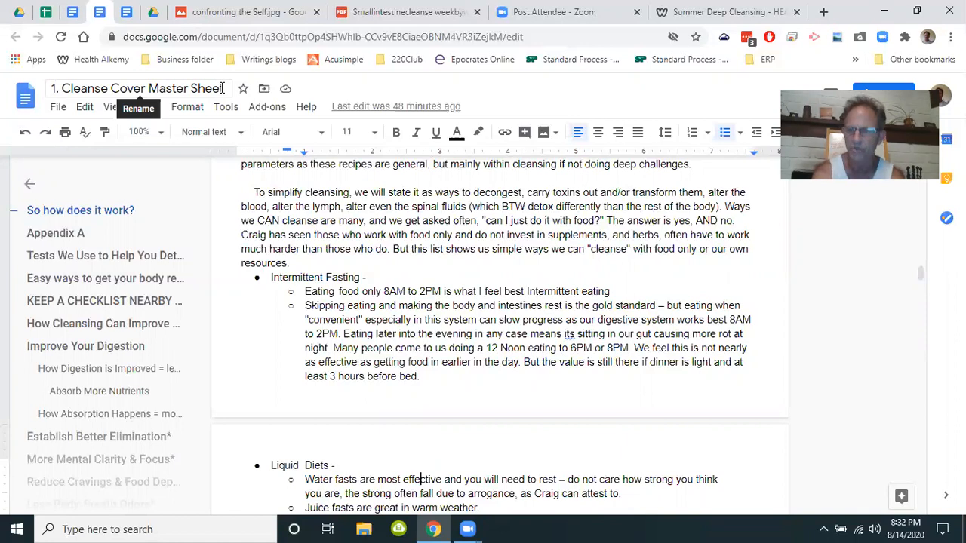
mouse_move(233, 51)
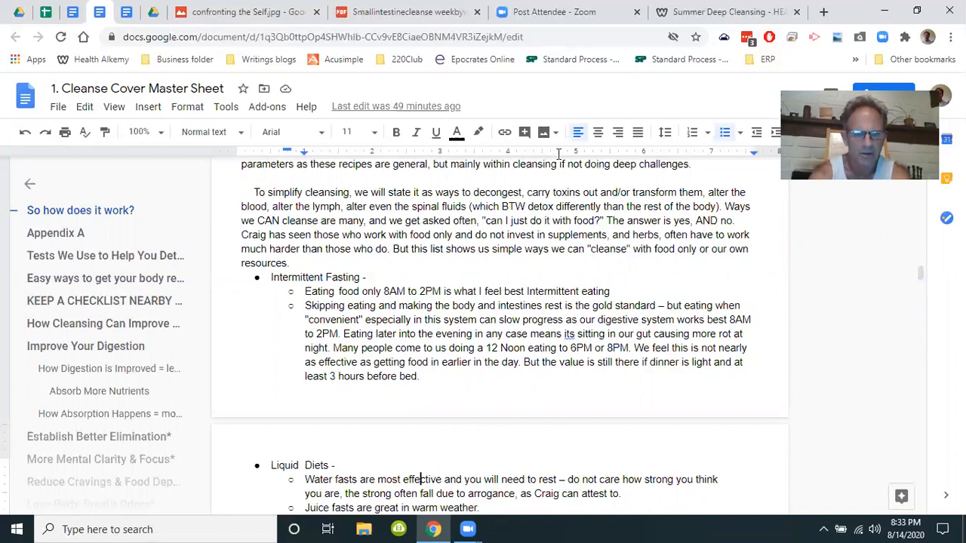
mouse_move(580, 172)
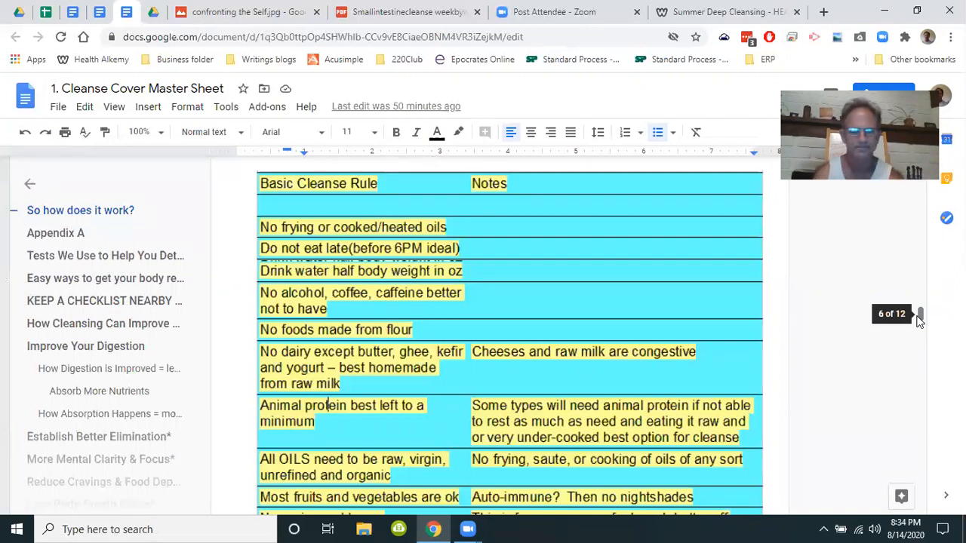
mouse_move(875, 247)
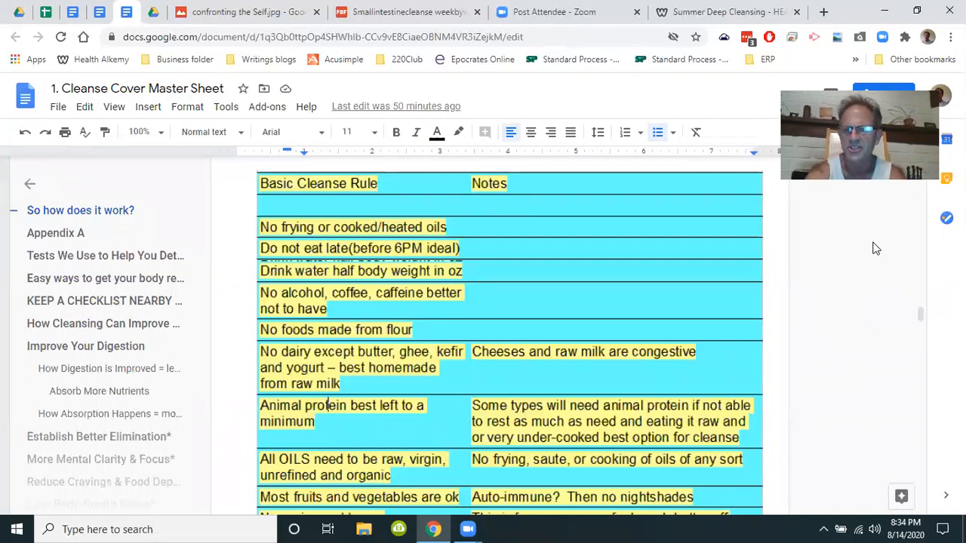
mouse_move(902, 265)
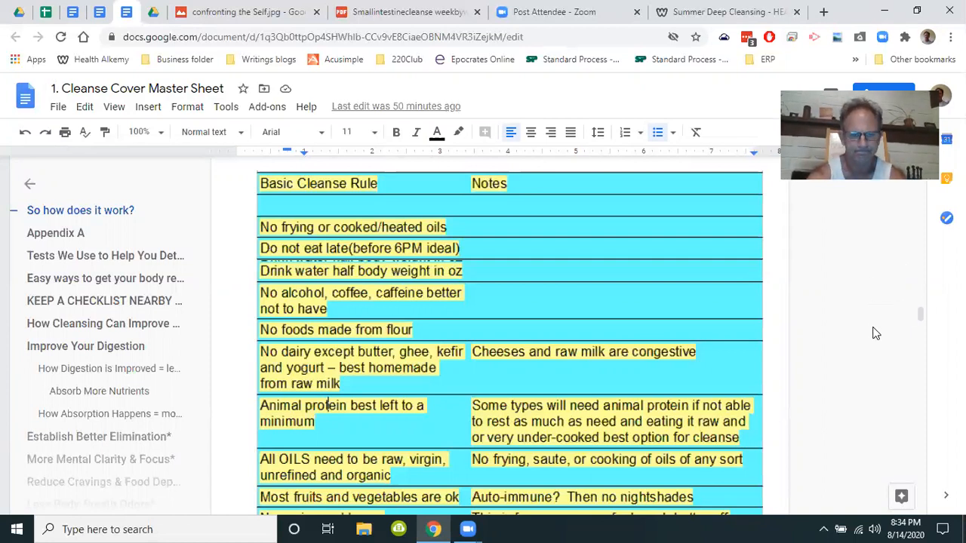
mouse_move(900, 341)
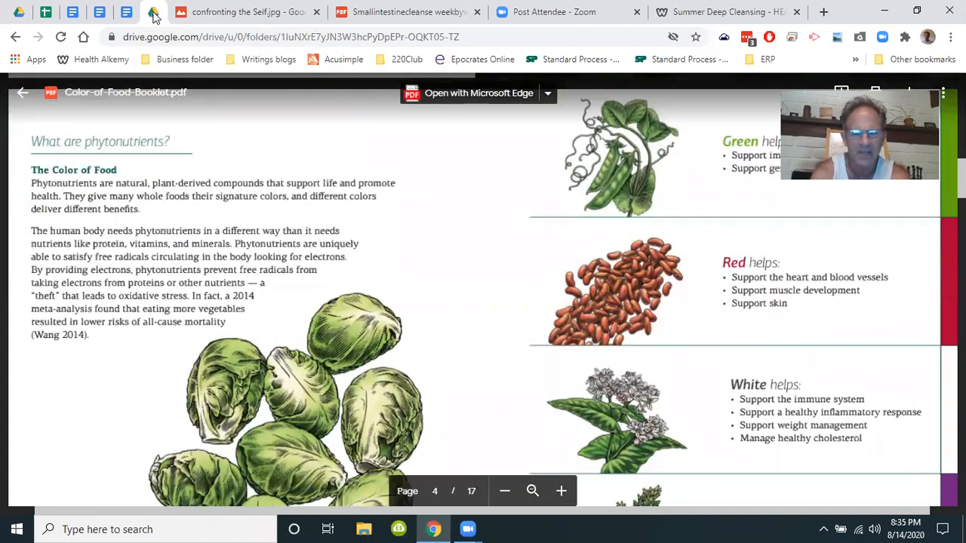
Step: Scroll the Color of Food booklet's page 4 to the White, Purple and Yellow/orange benefits
scroll(down, 3)
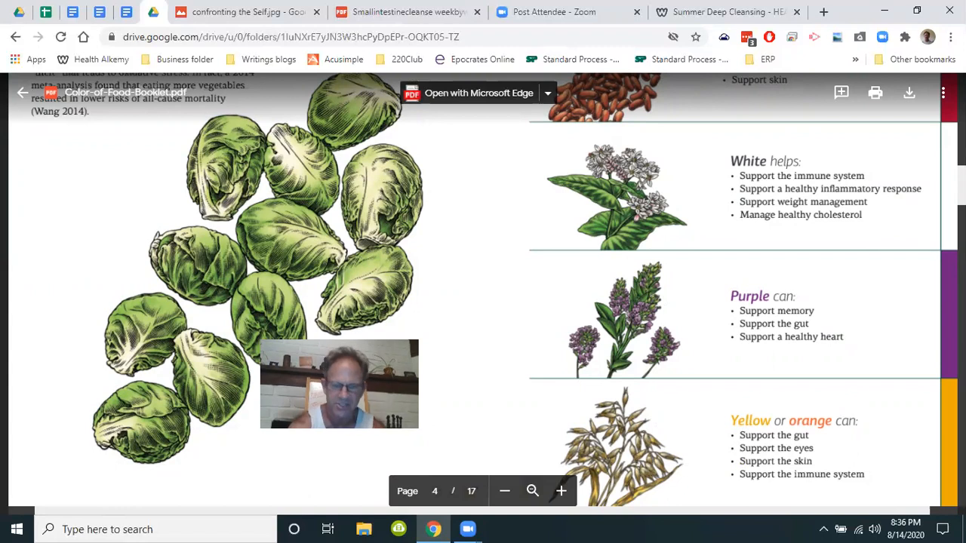
mouse_move(647, 178)
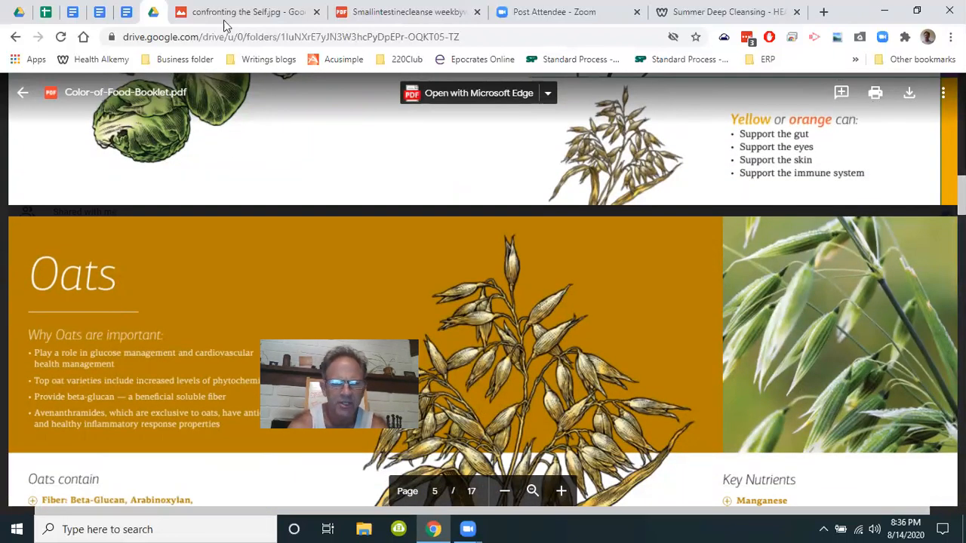
mouse_move(242, 12)
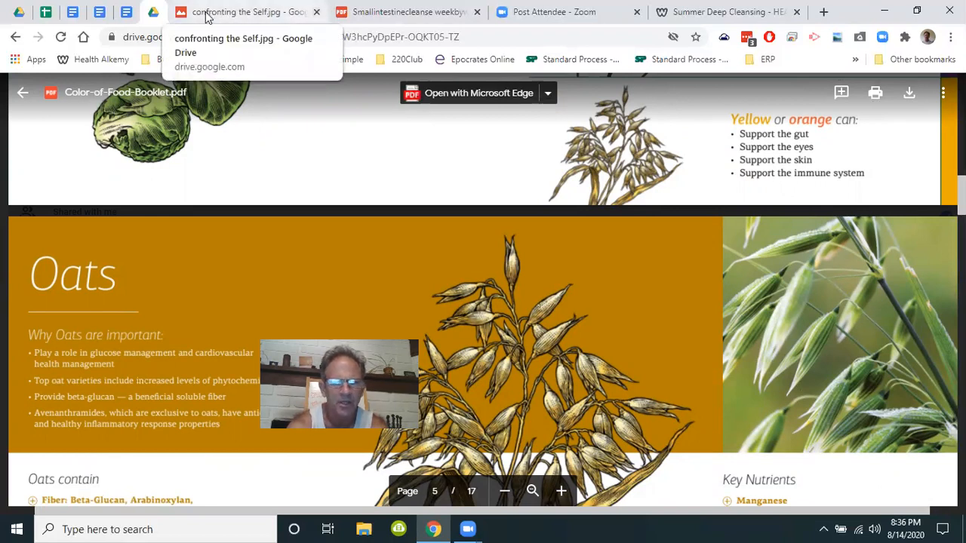
mouse_move(408, 12)
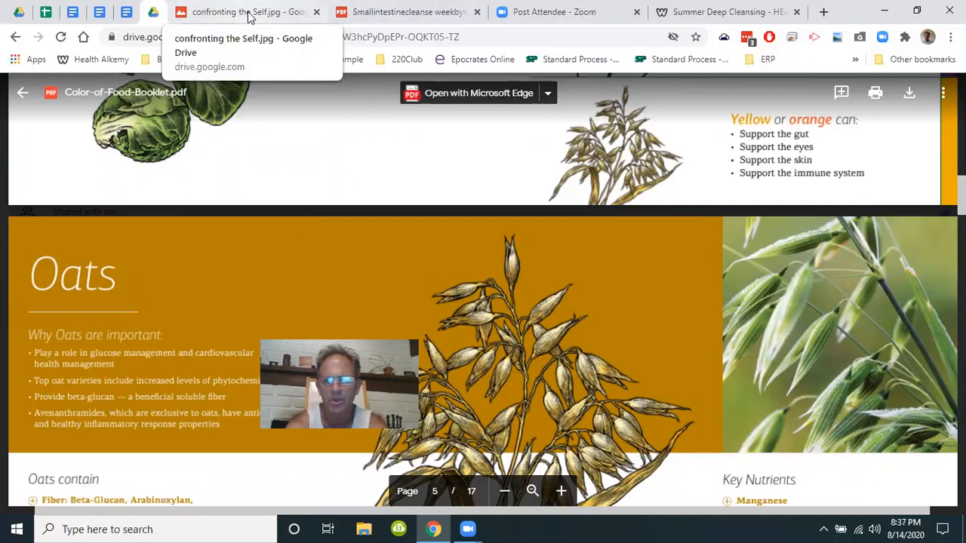
Step: Switch to the confronting the Self.jpg painting and zoom in until the dragon and traveller fill the view
click(249, 12)
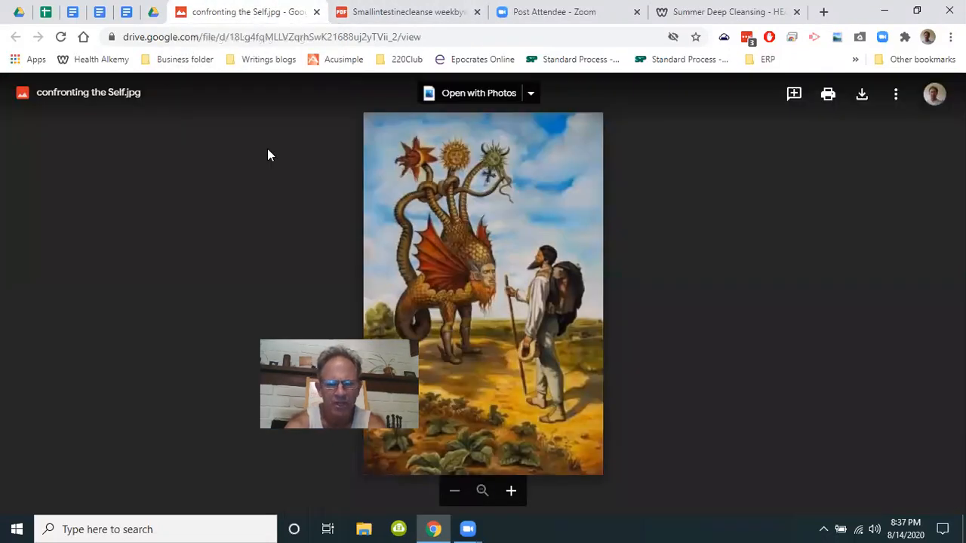
mouse_move(423, 338)
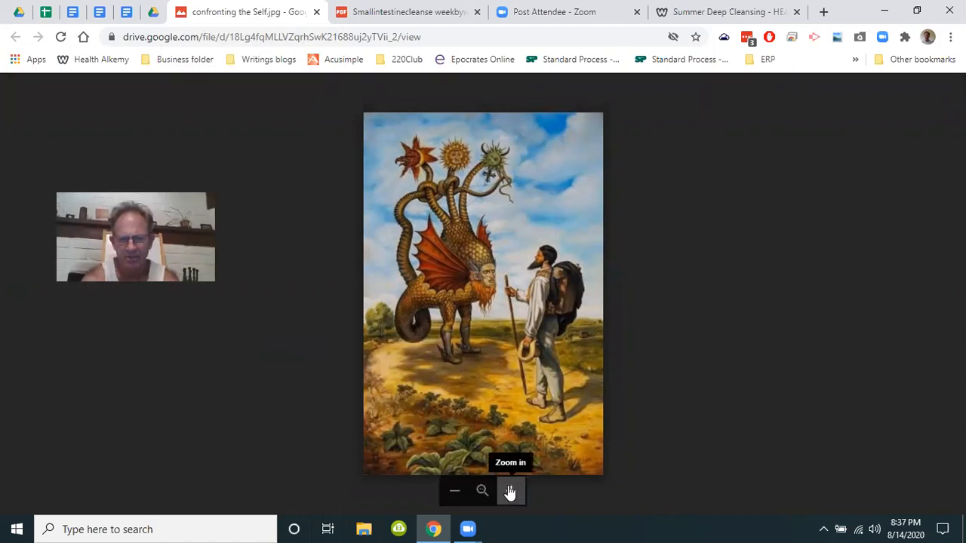
click(482, 491)
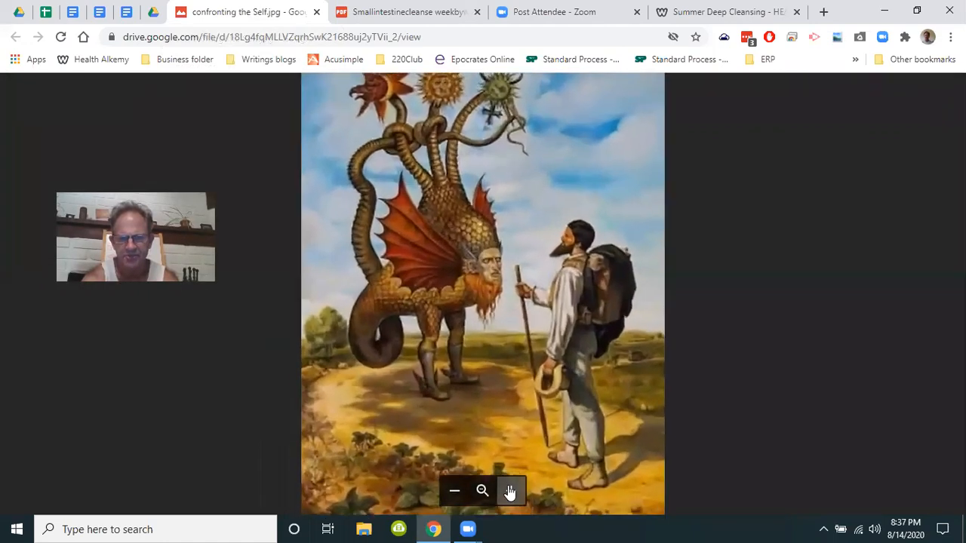
click(483, 492)
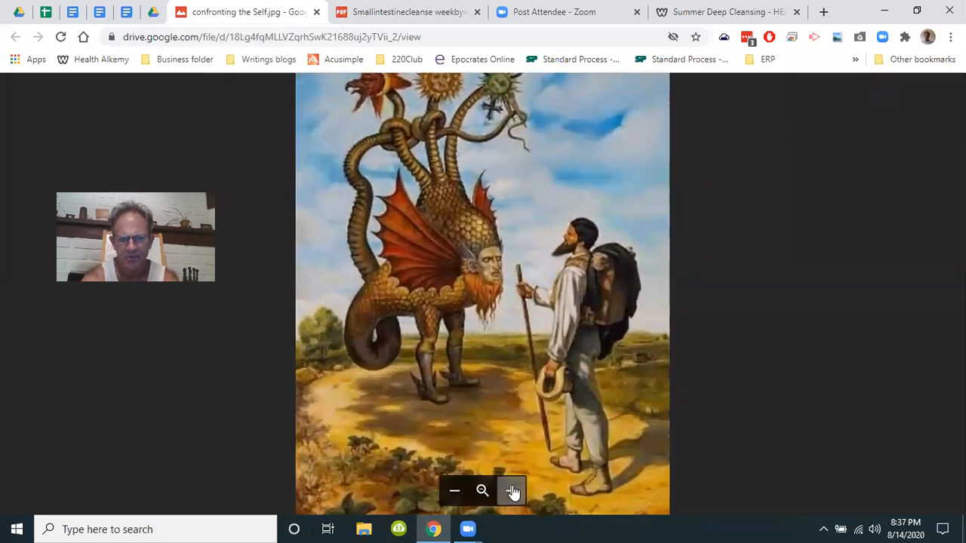
click(510, 491)
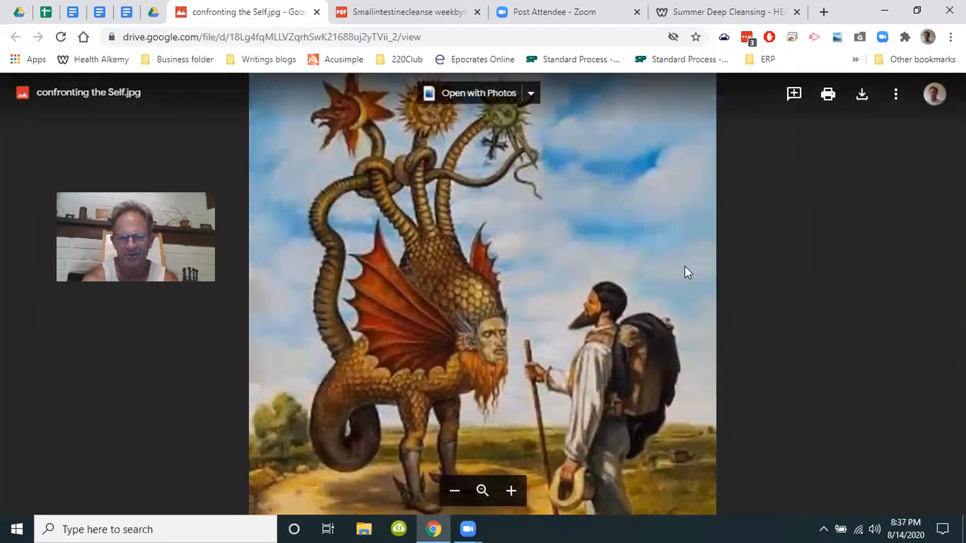
mouse_move(804, 261)
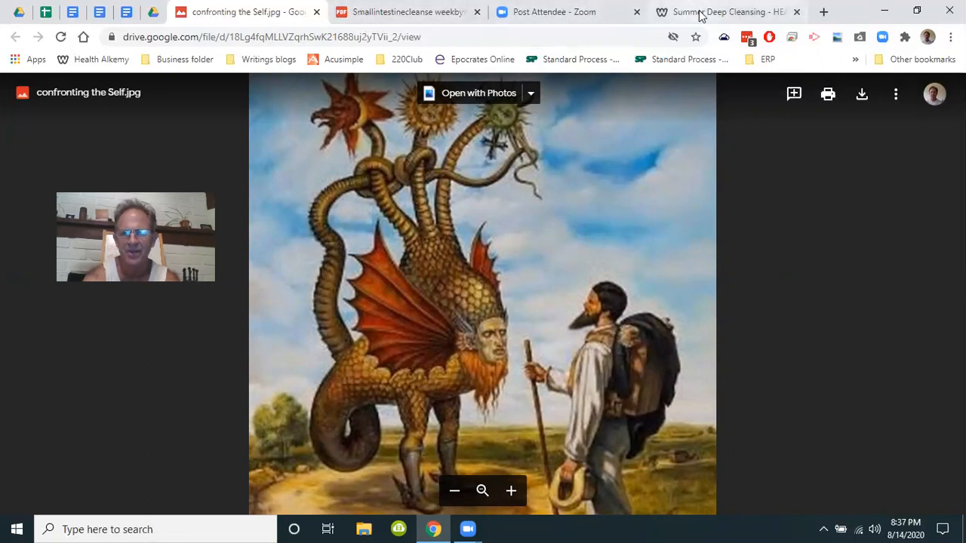
Step: Return to the Summer Deep Cleansing page, then choose Foundations from the MORE > INFORMATION menu
click(724, 12)
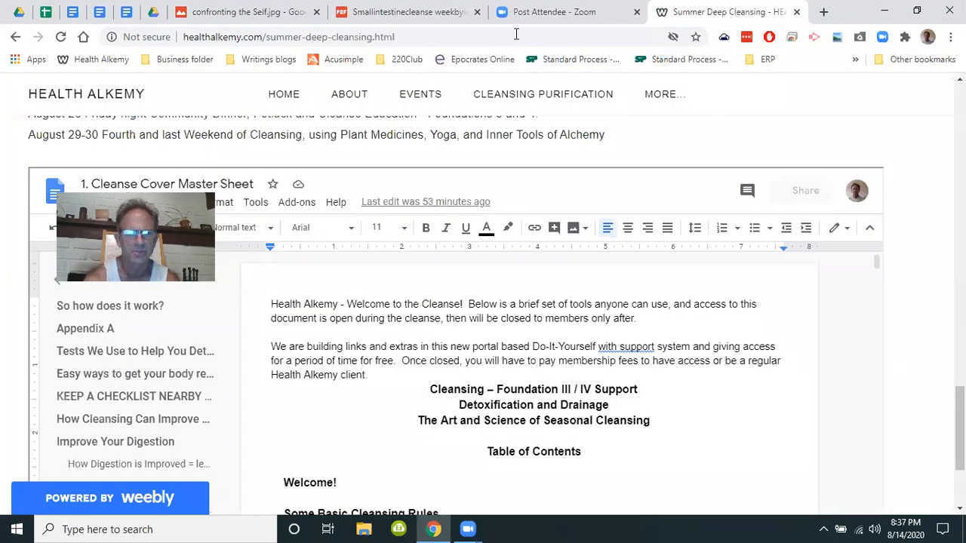
mouse_move(348, 93)
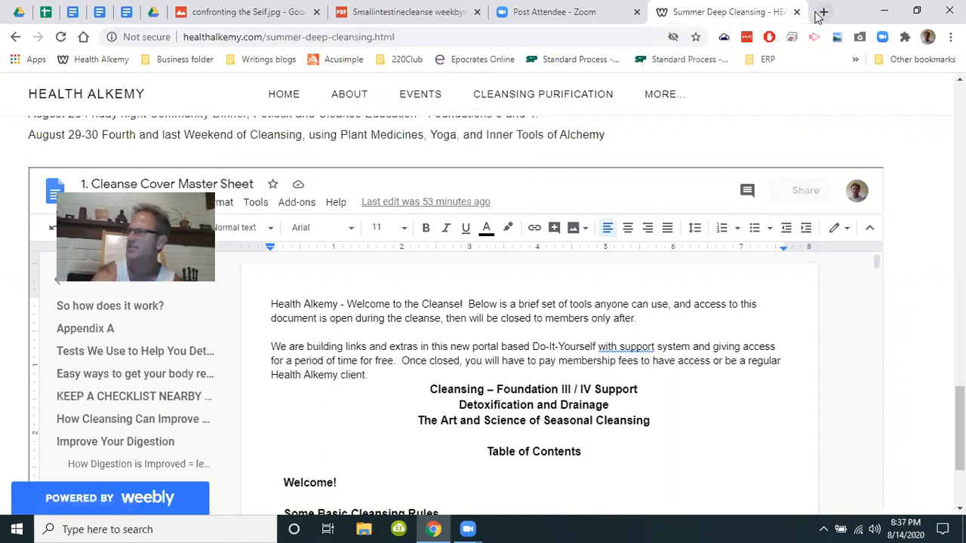
mouse_move(821, 13)
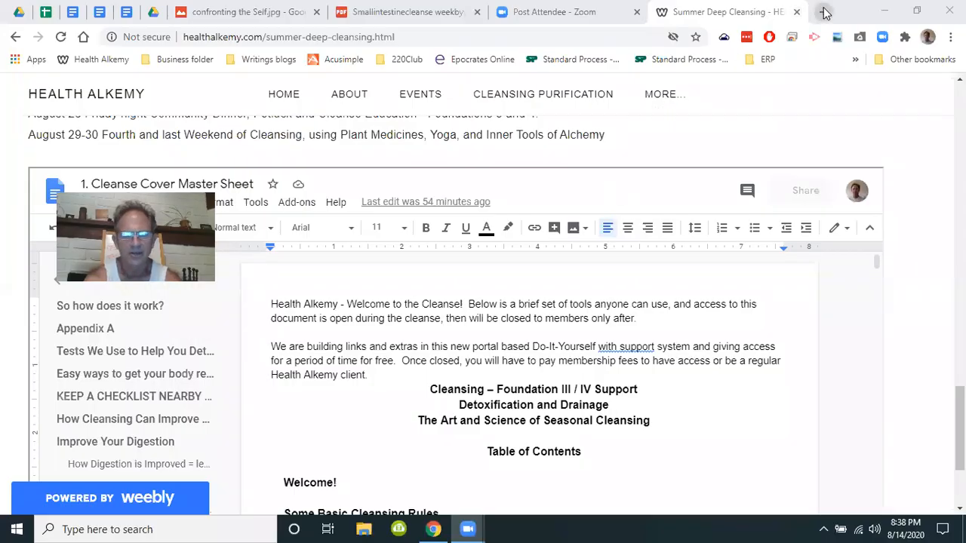
click(664, 94)
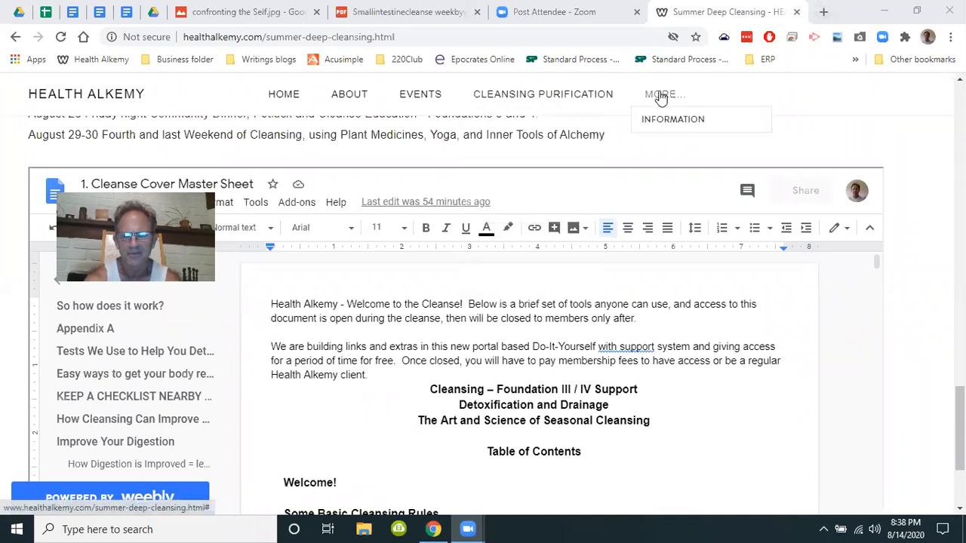
click(543, 94)
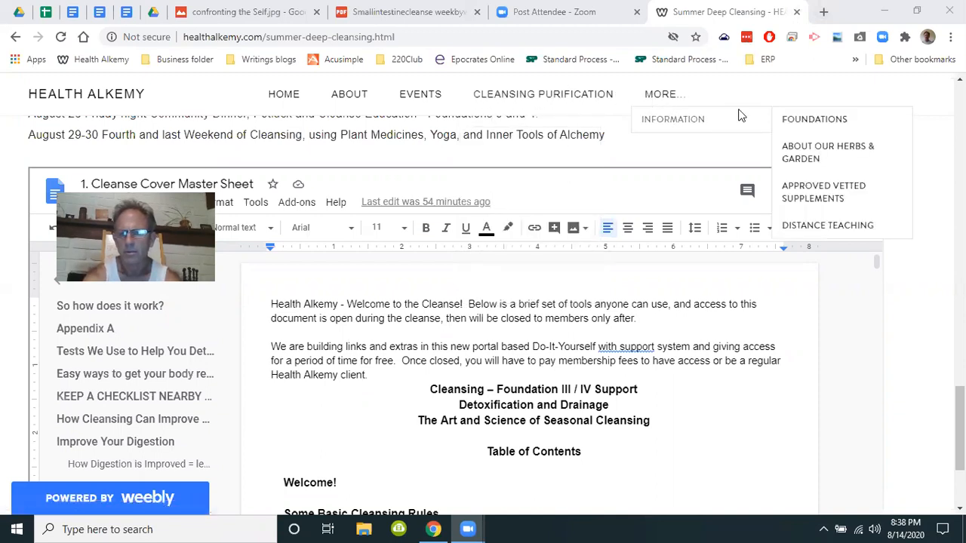
click(815, 118)
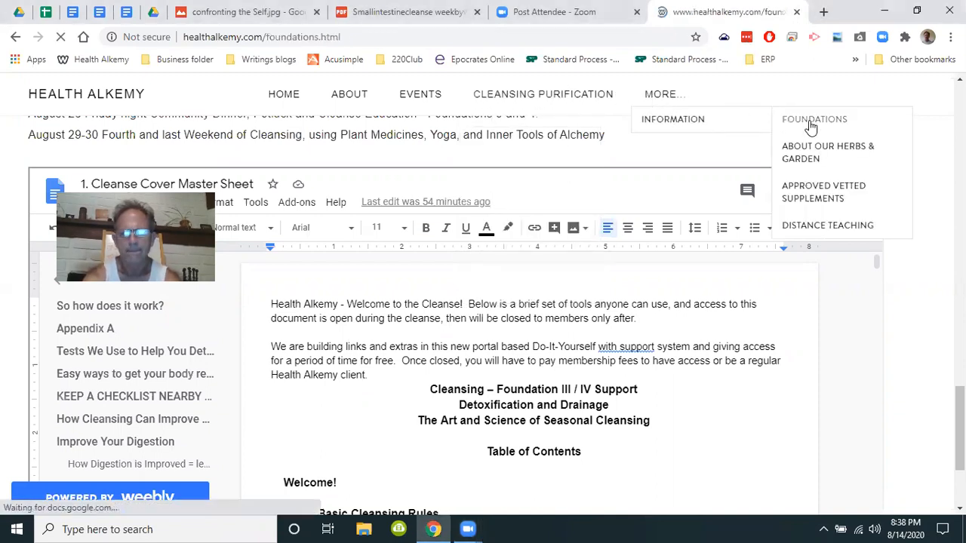
Step: Load the Foundations page and scroll down to the Four Foundations of Health video row
click(815, 120)
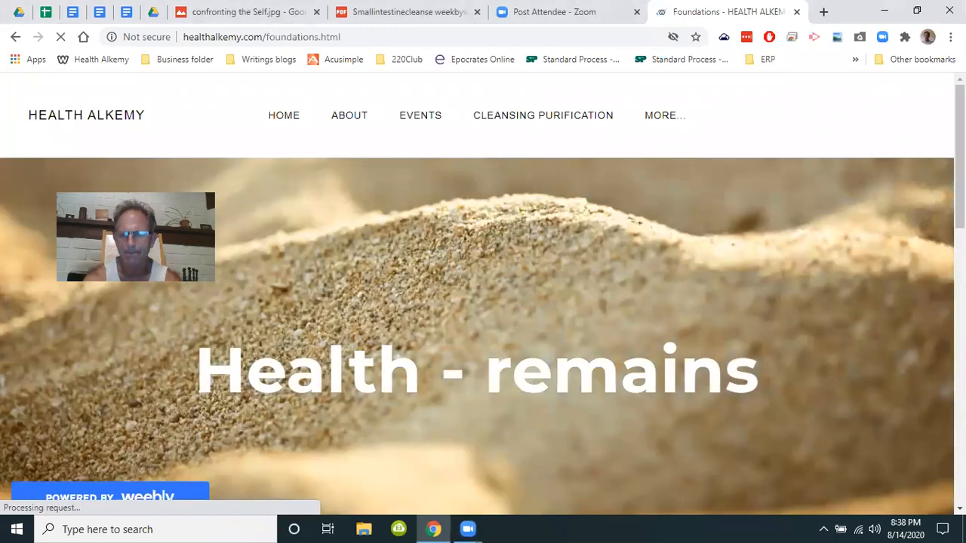
scroll(down, 3)
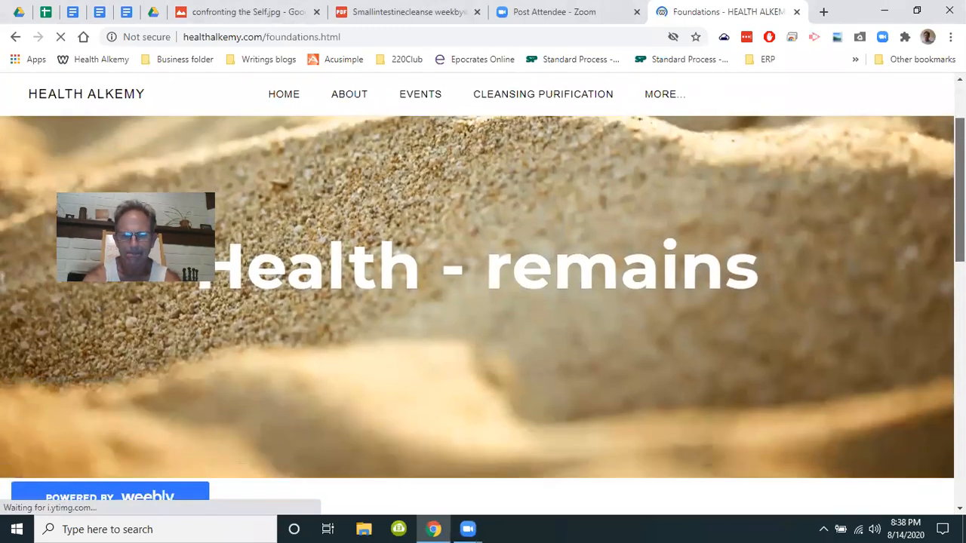
scroll(down, 3)
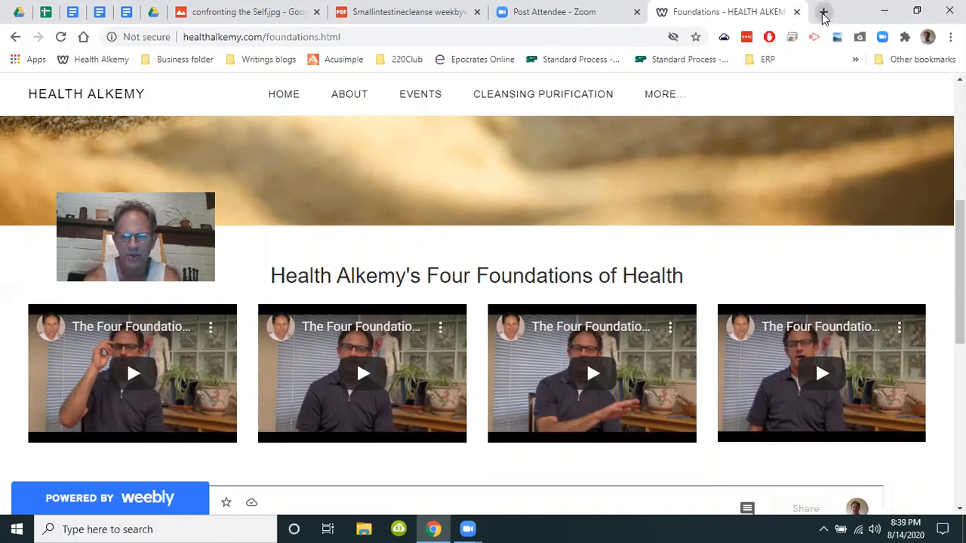
Step: Open YouTube in a new tab and go to the Craig Lane channel page via the account menu
click(824, 12)
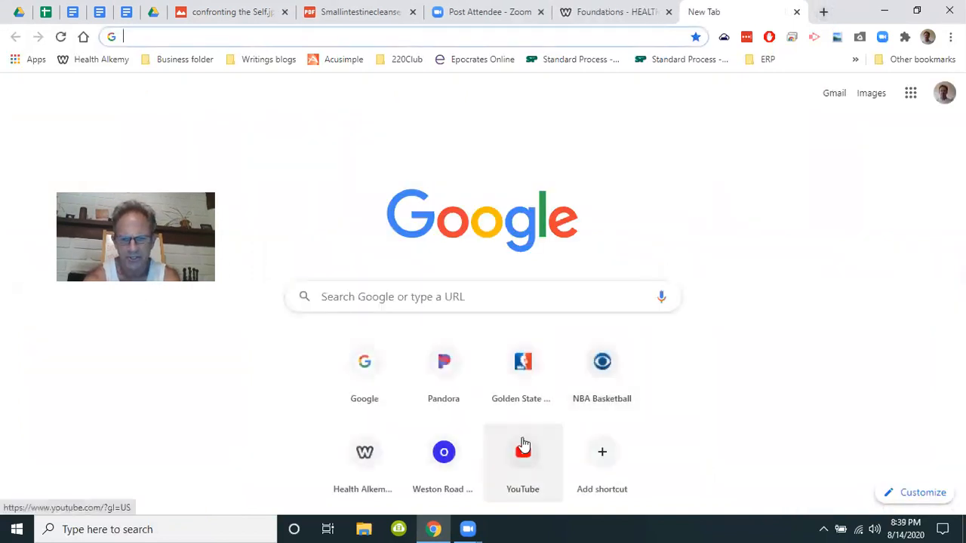
click(522, 453)
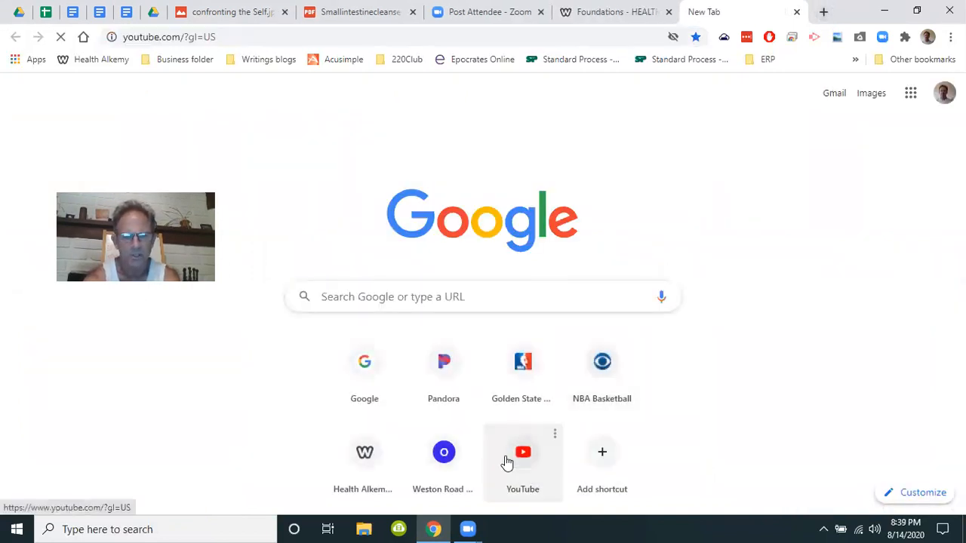
click(522, 452)
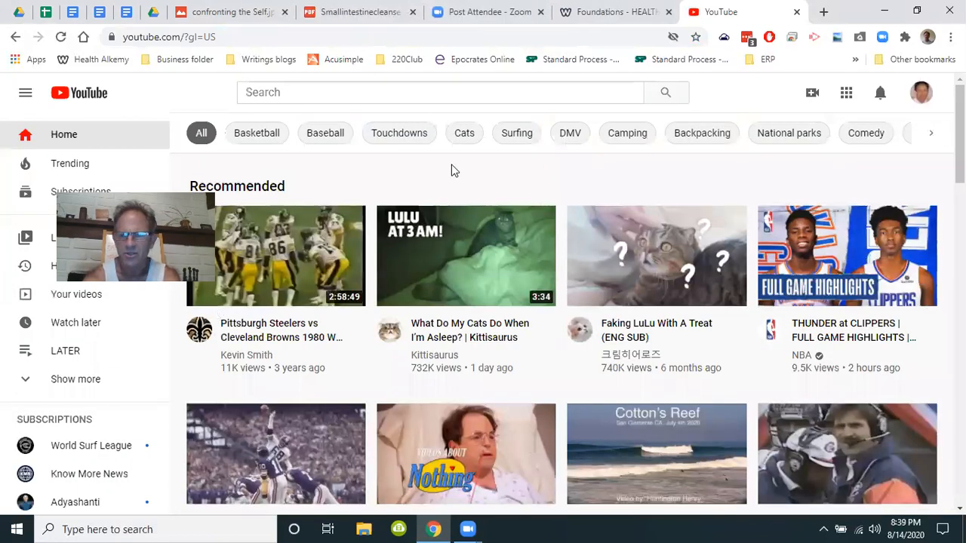
click(920, 92)
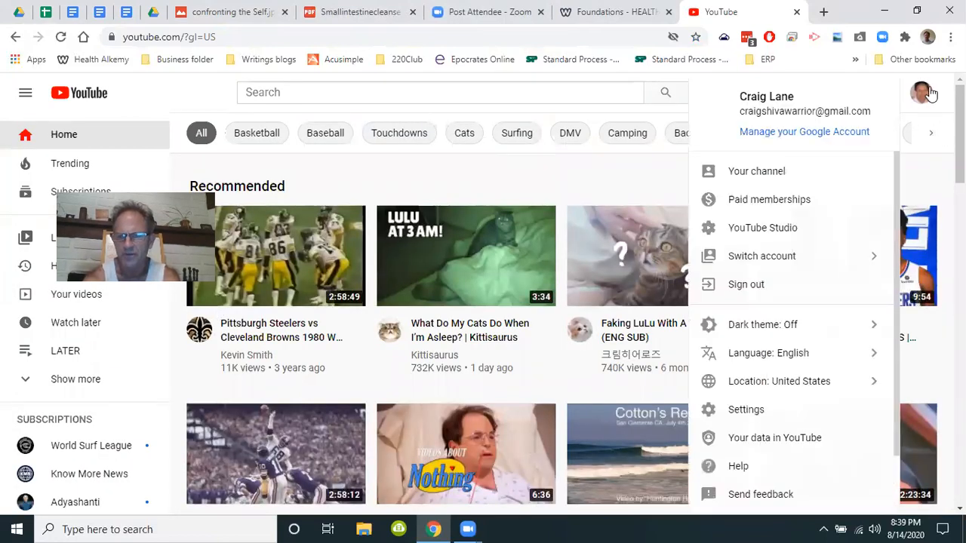
click(755, 172)
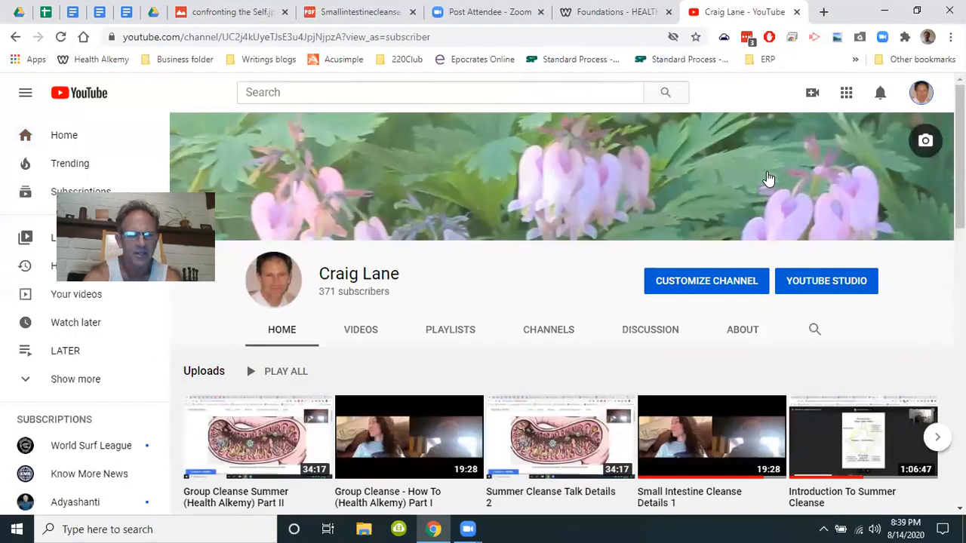
mouse_move(235, 208)
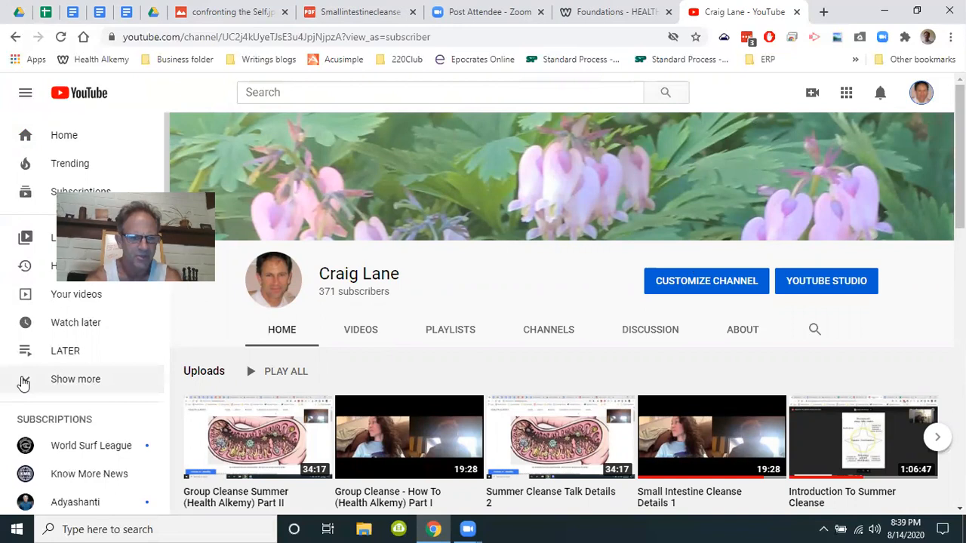
Step: Open the Small Intestine cleanse playlist from the saved playlists and browse its videos
click(75, 379)
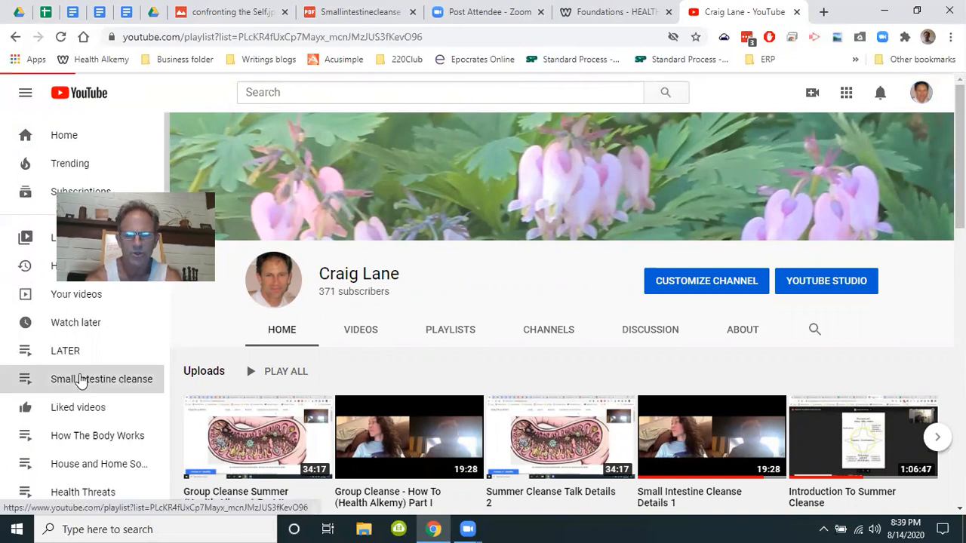
click(101, 379)
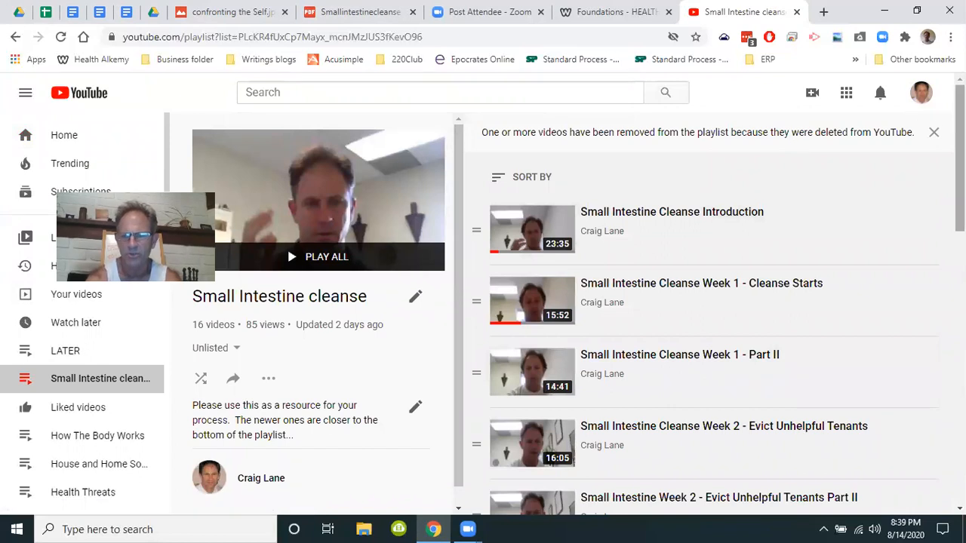
scroll(down, 3)
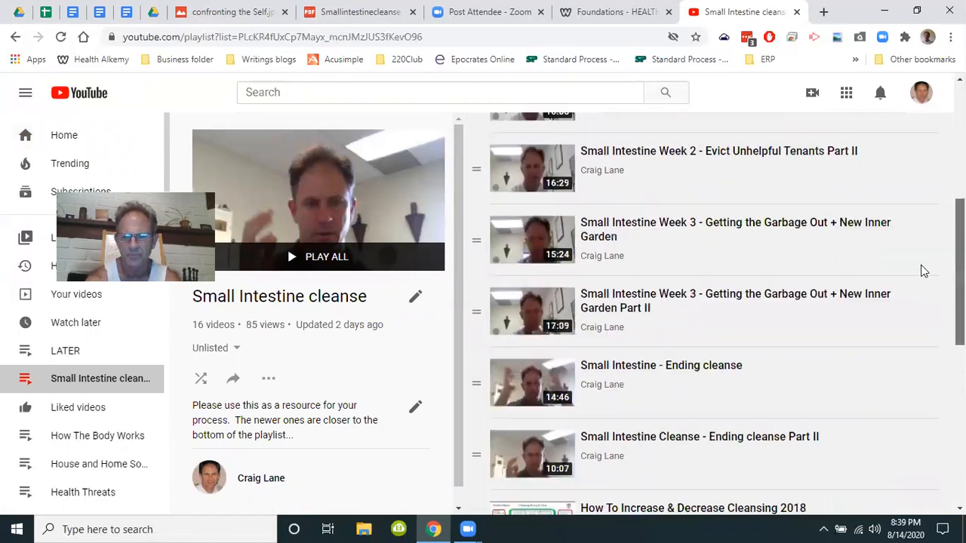
scroll(down, 3)
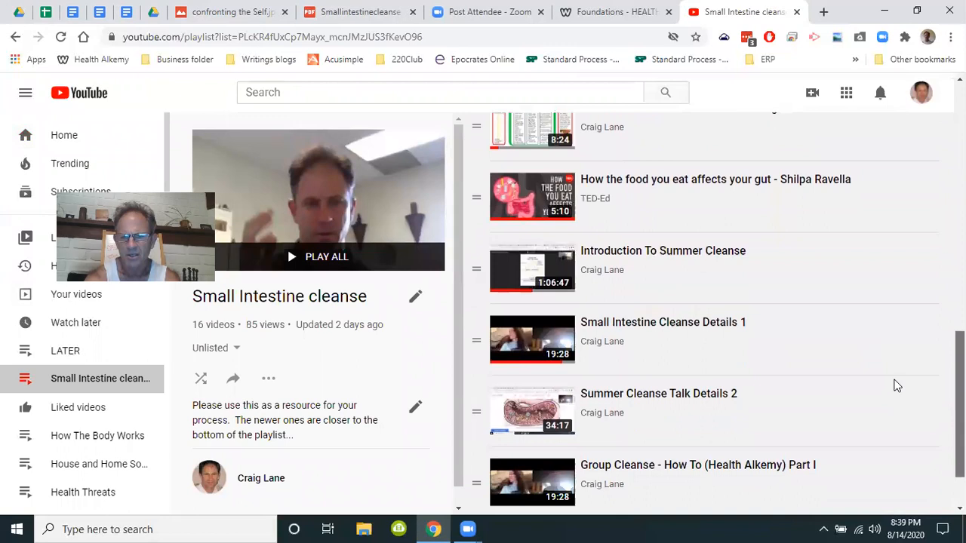
scroll(down, 3)
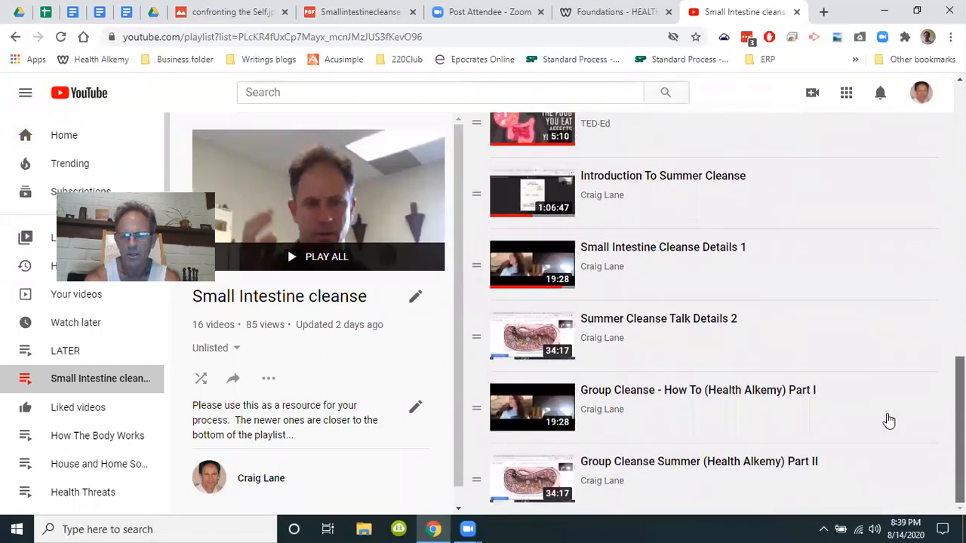
mouse_move(888, 419)
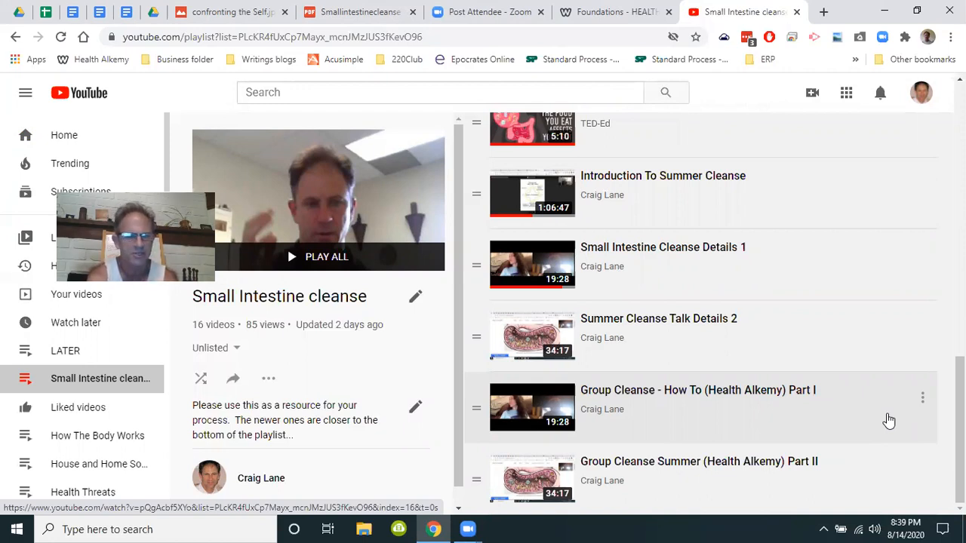
mouse_move(754, 418)
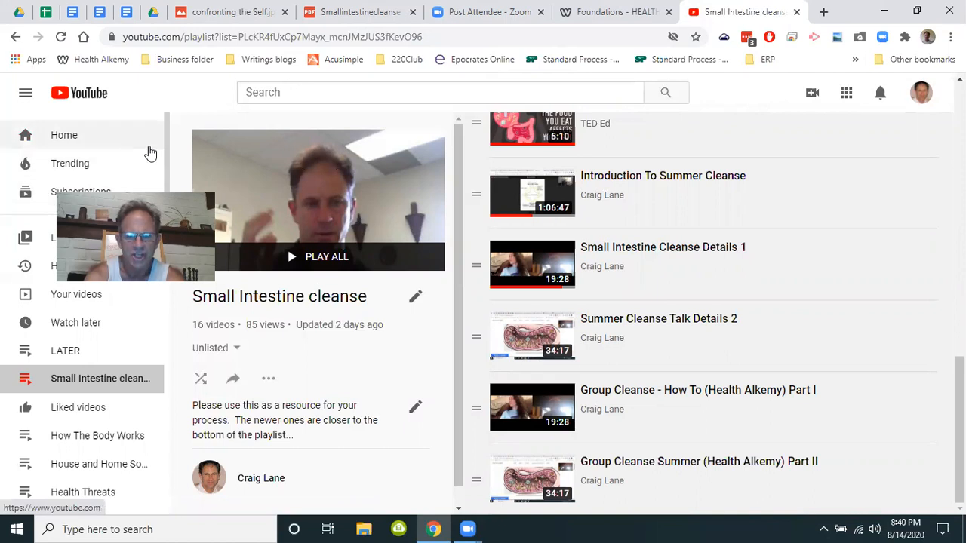
mouse_move(594, 354)
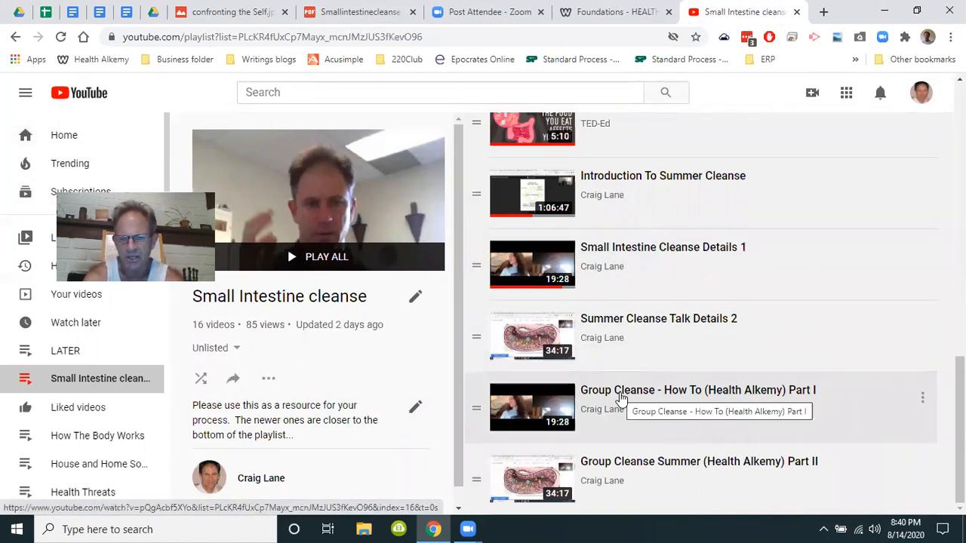
mouse_move(891, 337)
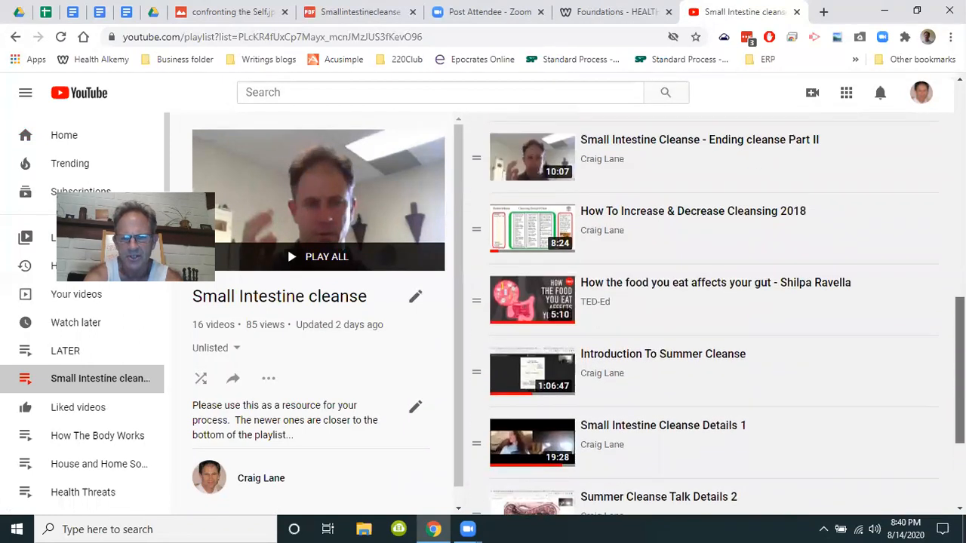
Step: Glance at the food booklet and painting previews, close them and return to the playlist top
scroll(down, 3)
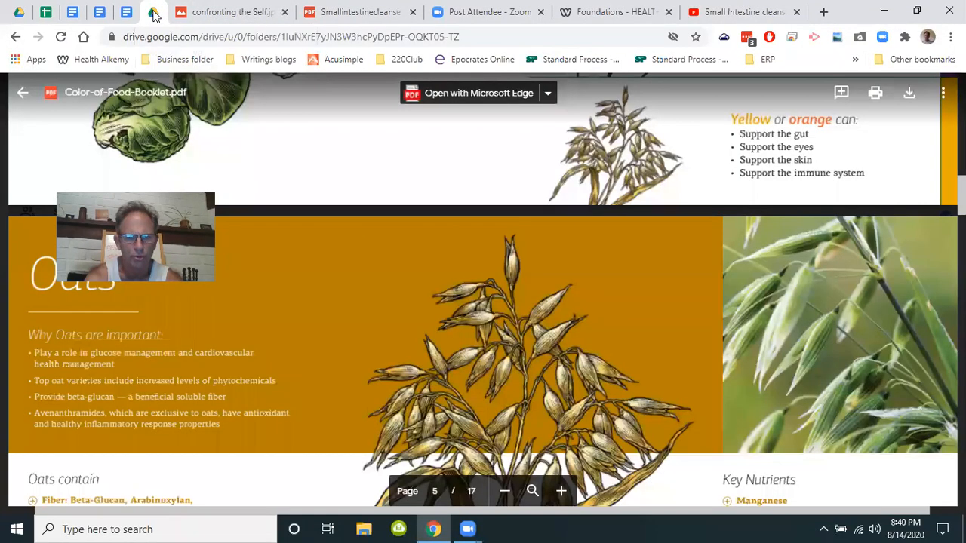
click(226, 12)
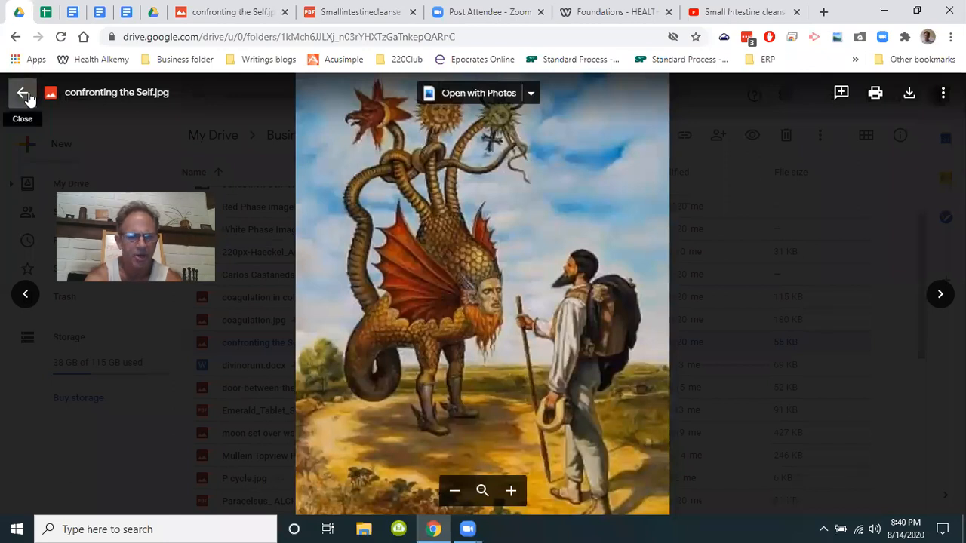
click(742, 12)
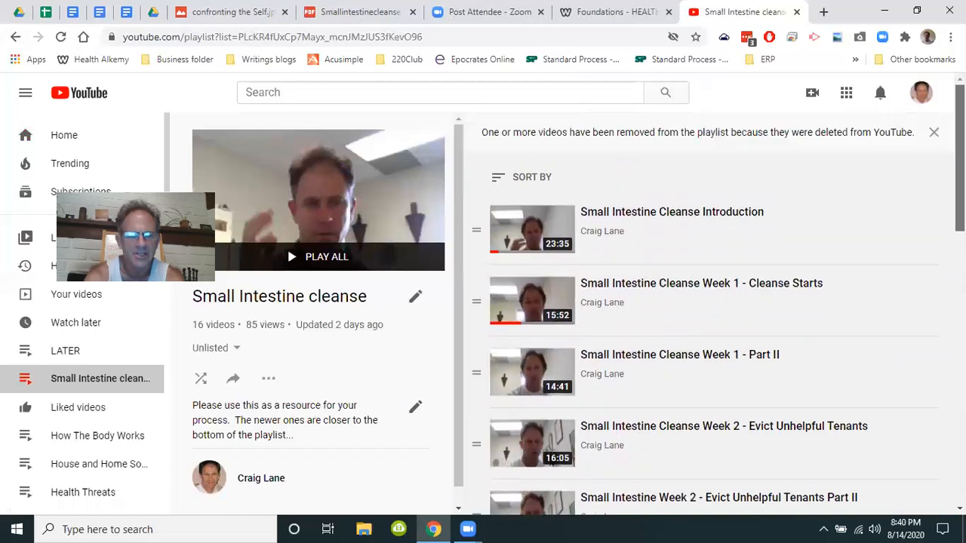
mouse_move(133, 350)
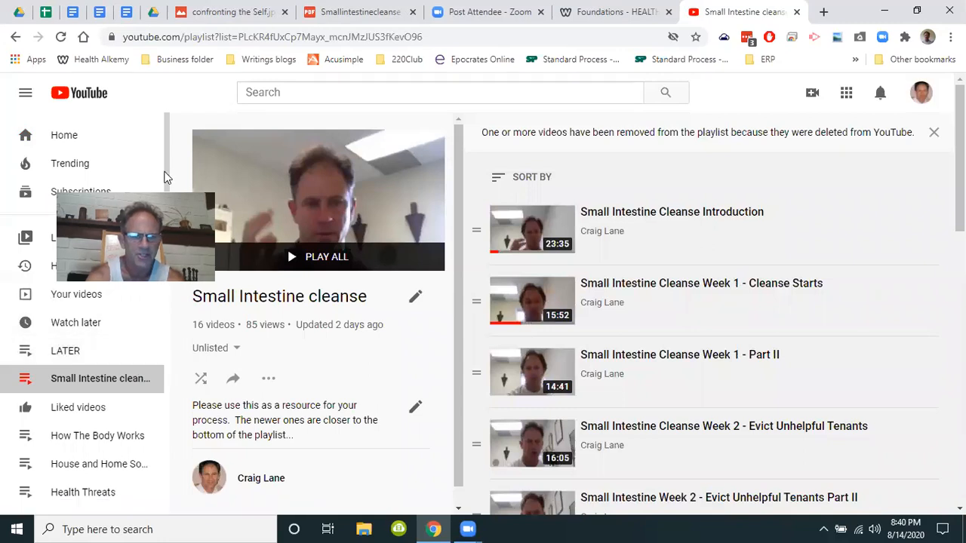
Step: Scroll the Foundations page before bringing up the Cleansing Purification menu
scroll(down, 3)
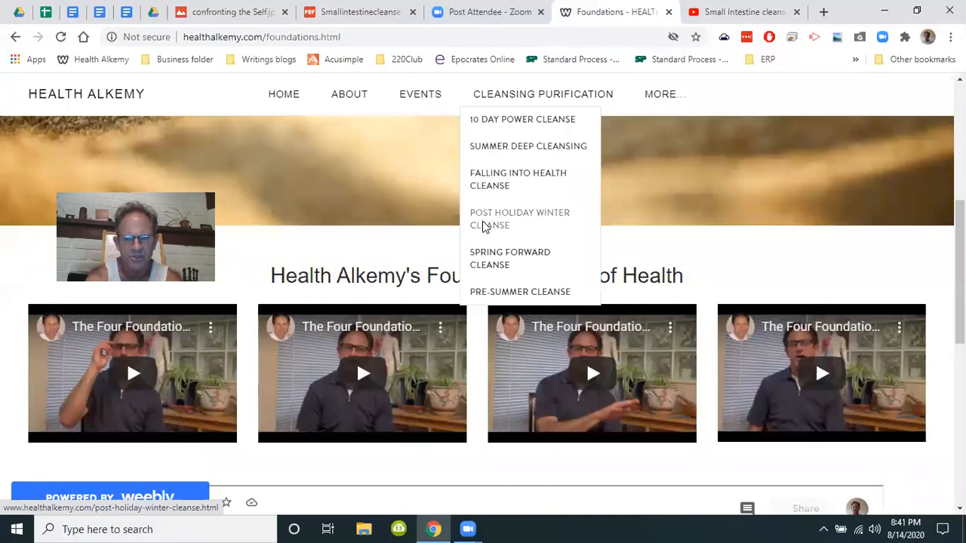
Step: View the Post Holiday Winter Cleanse page's links, then close the Small Intestine playlist tab
click(519, 219)
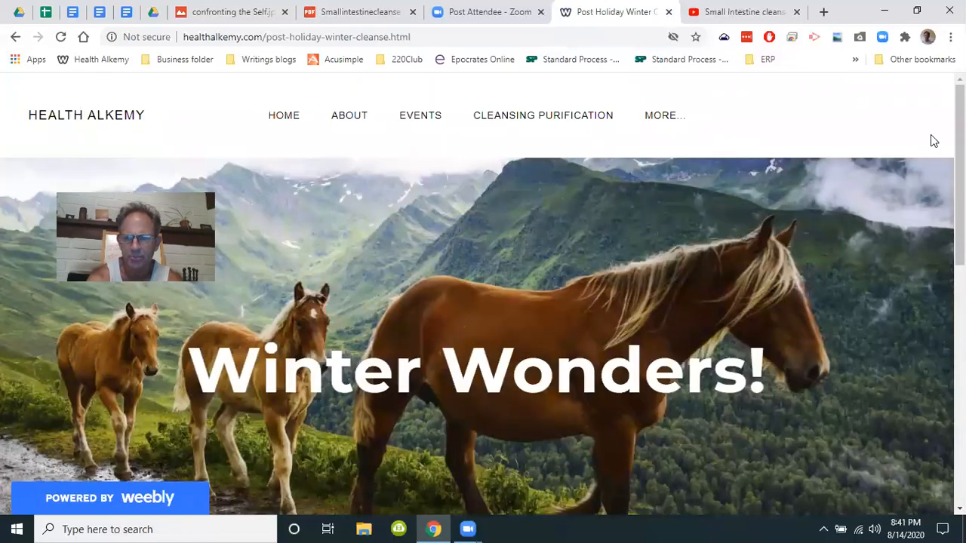
scroll(down, 3)
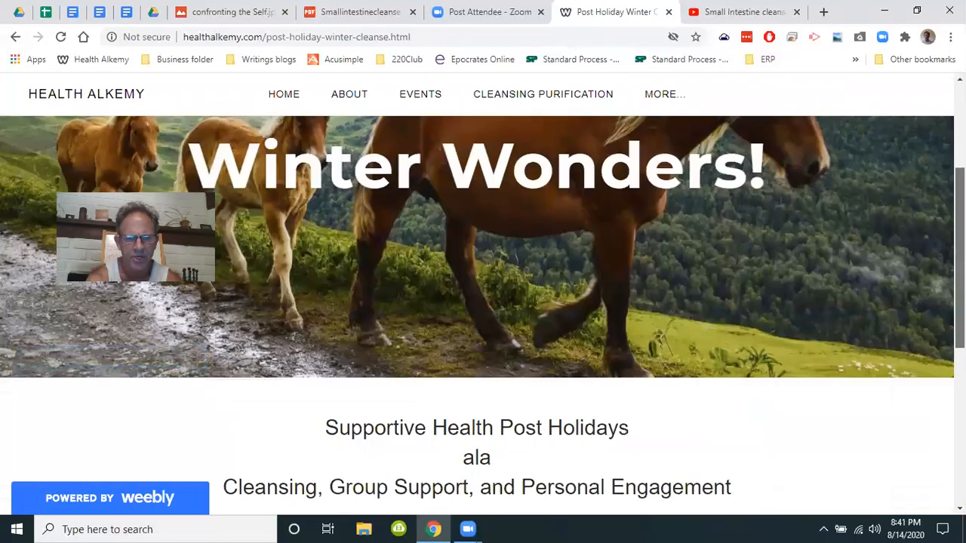
scroll(down, 3)
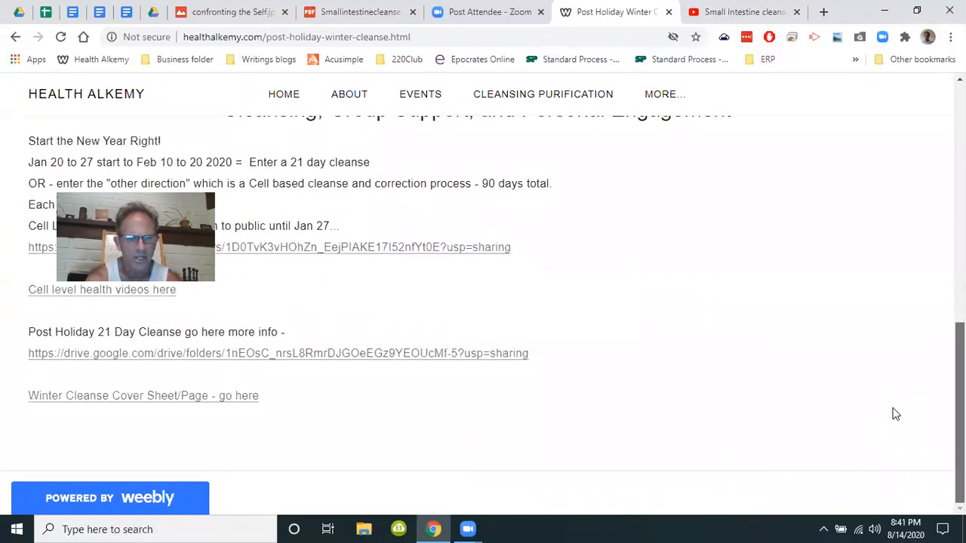
scroll(up, 3)
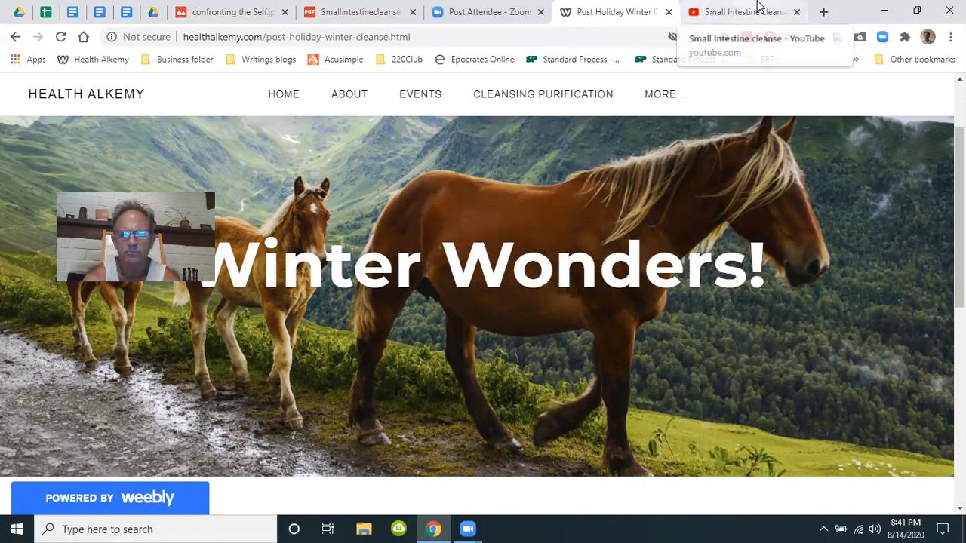
click(739, 12)
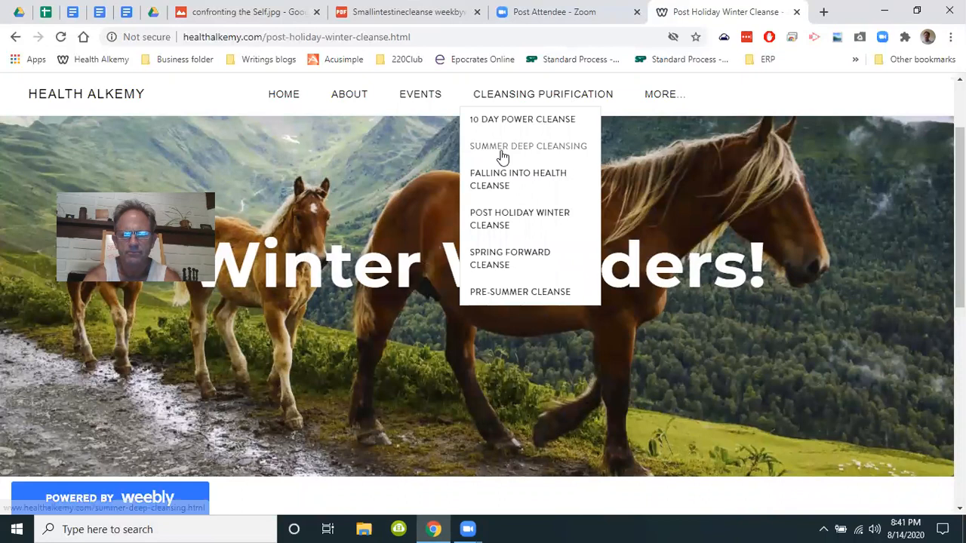
Step: Show the Summer Deep Cleansing cleanse calendar, then close the page, leaving Zoom's post-attendee page
click(528, 145)
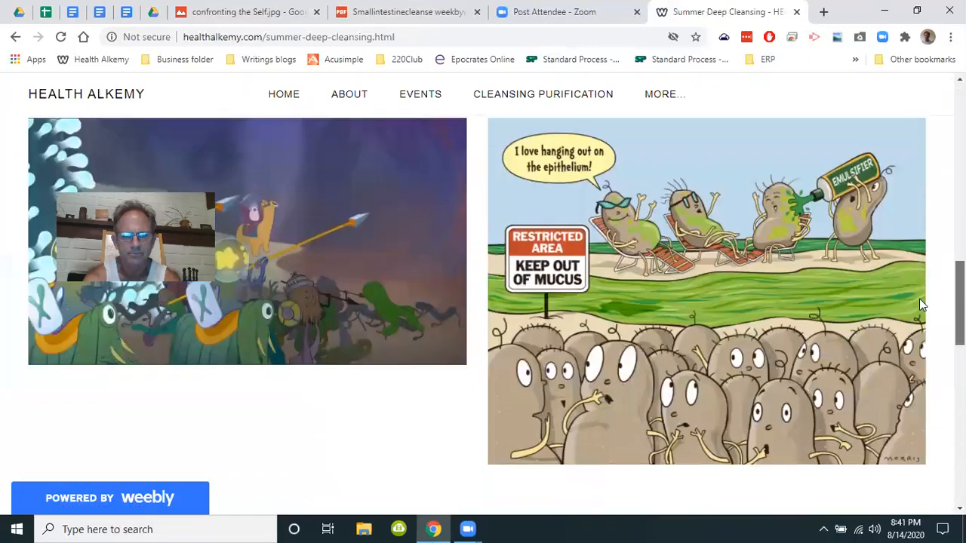
scroll(down, 3)
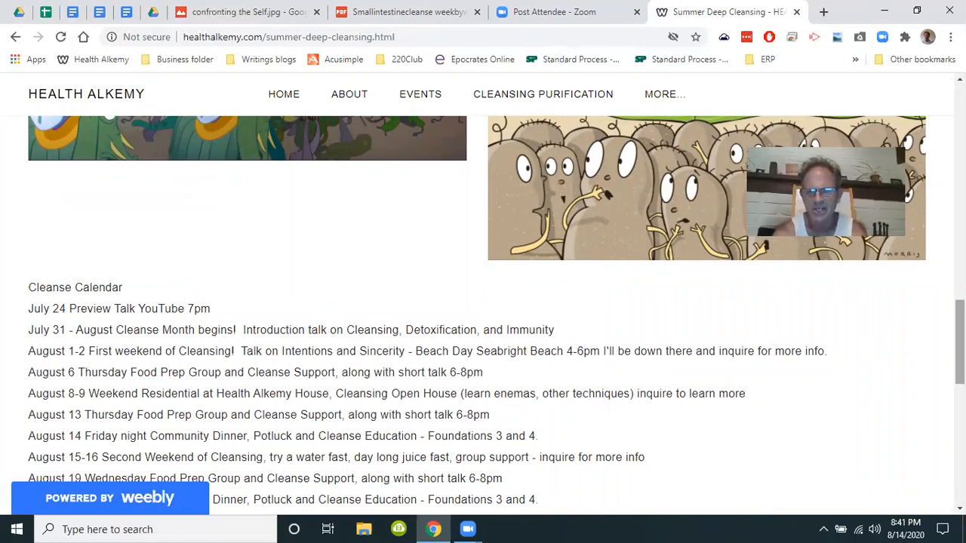
scroll(down, 3)
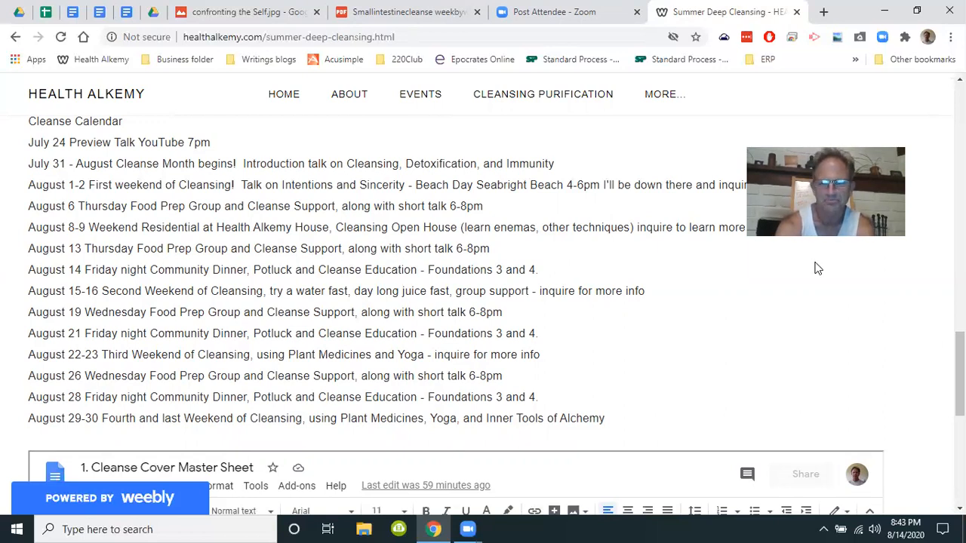
mouse_move(797, 12)
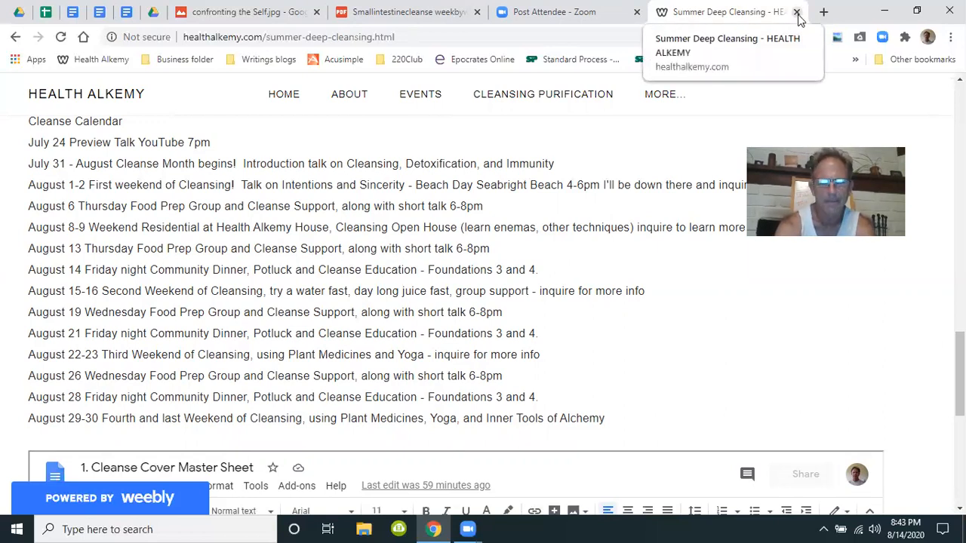
click(797, 12)
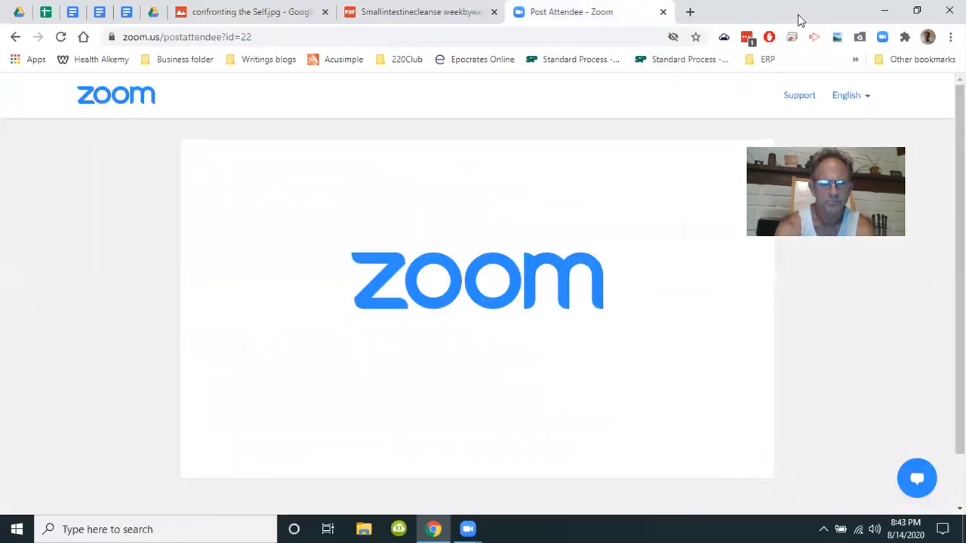